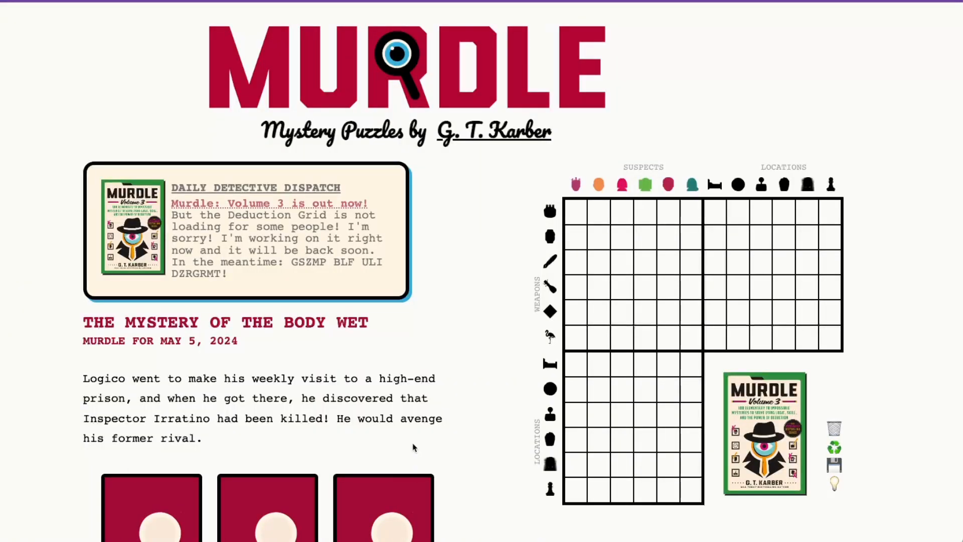
Step: Read through the story and set the accusation's location to the spa
scroll("down", 3)
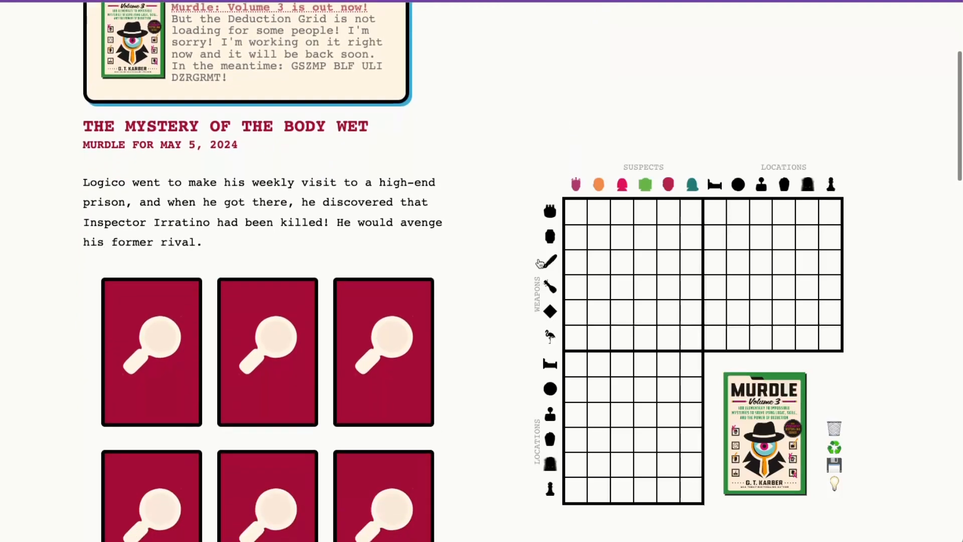
left_click_drag(380, 182, 162, 202)
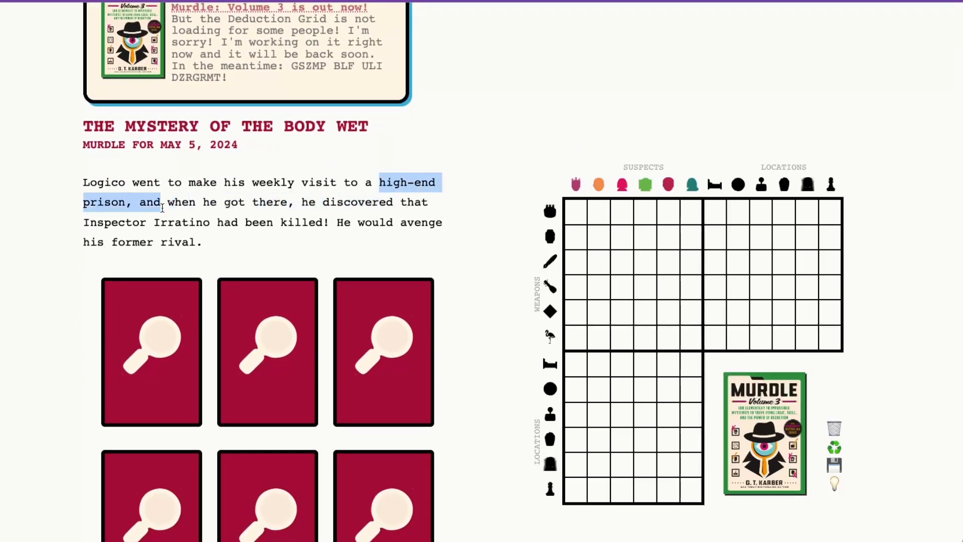
scroll("down", 3)
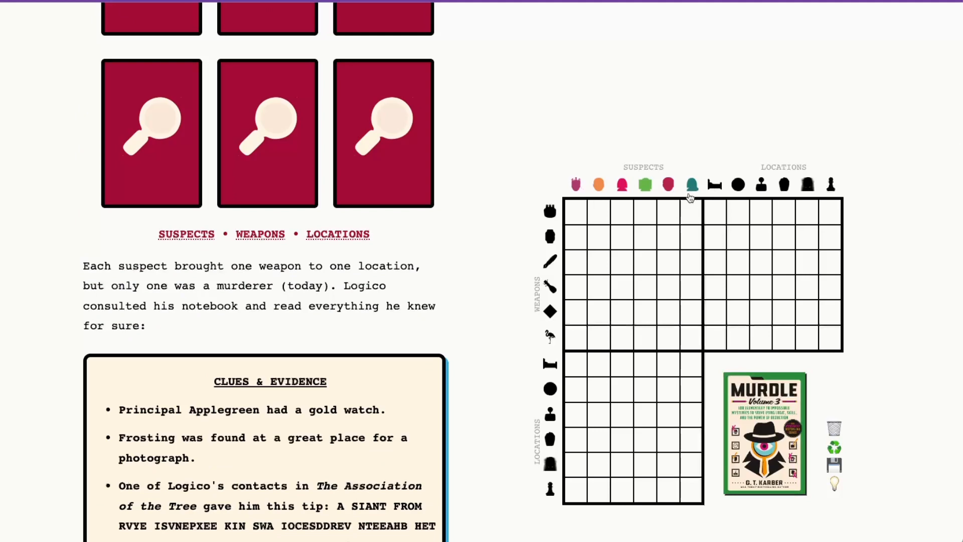
scroll("down", 3)
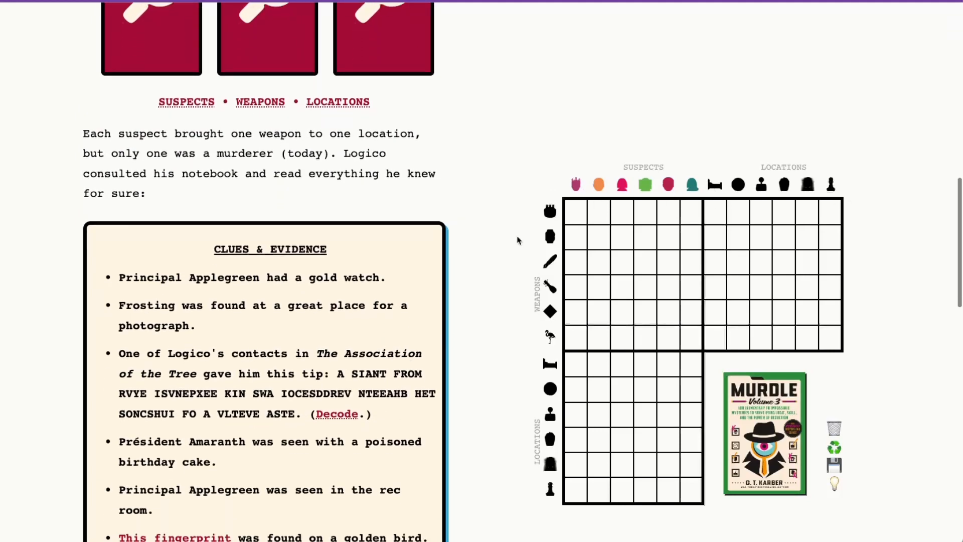
scroll("down", 3)
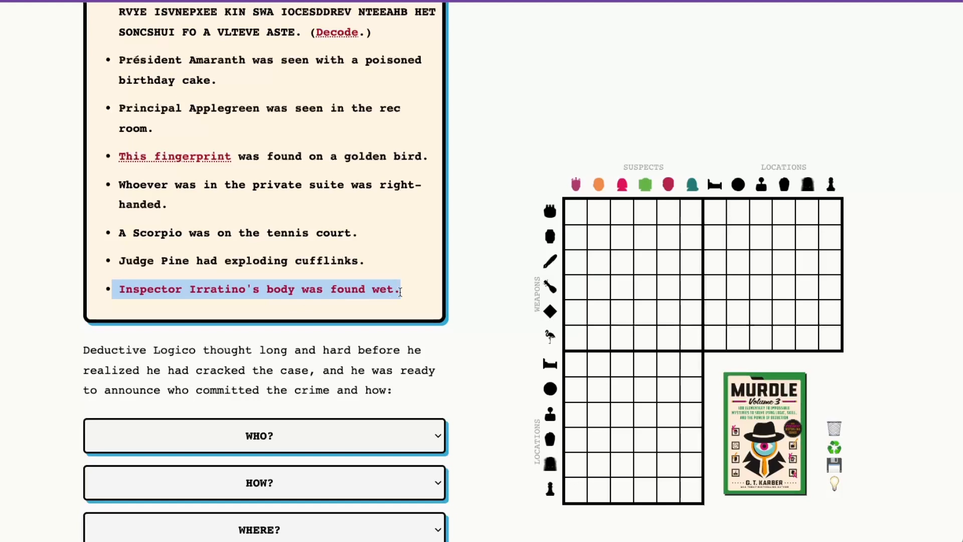
scroll("down", 3)
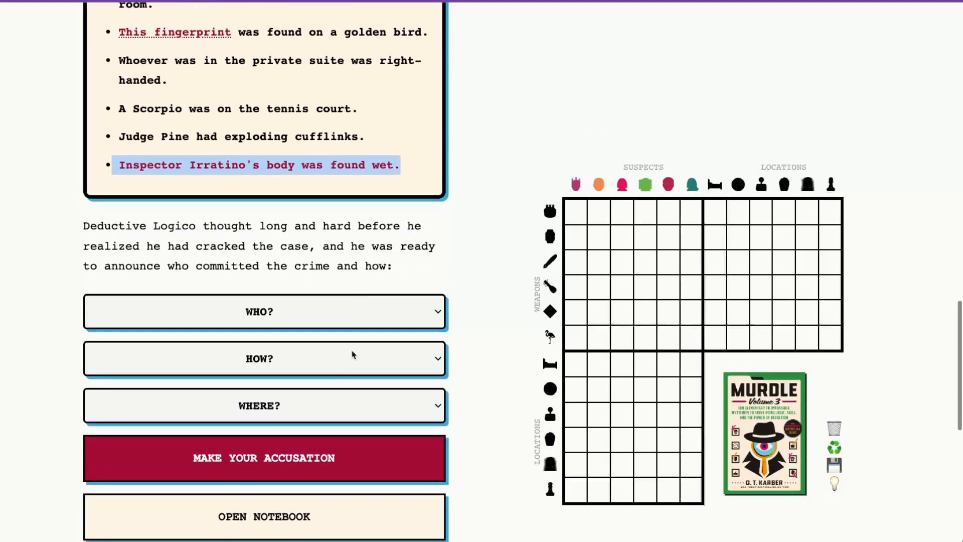
mouse_move(260, 496)
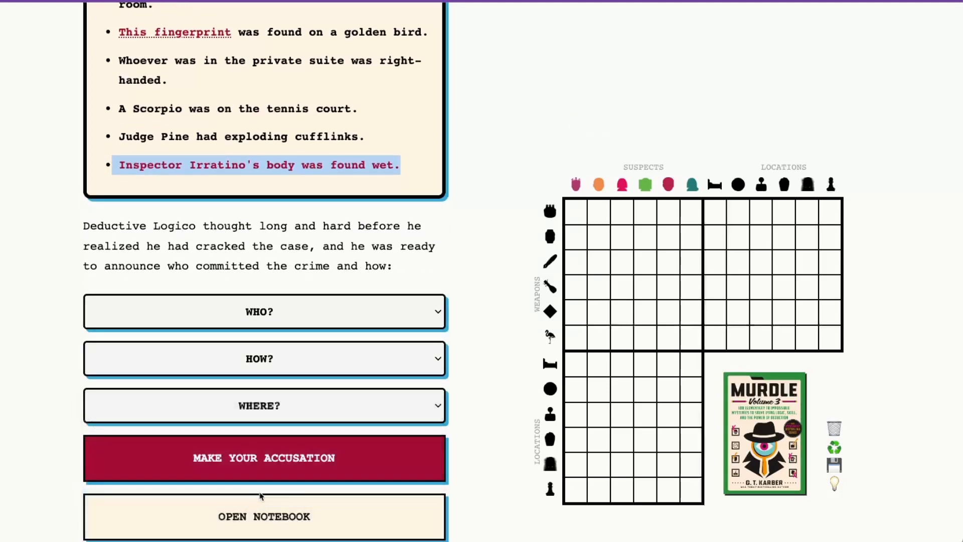
left_click(263, 405)
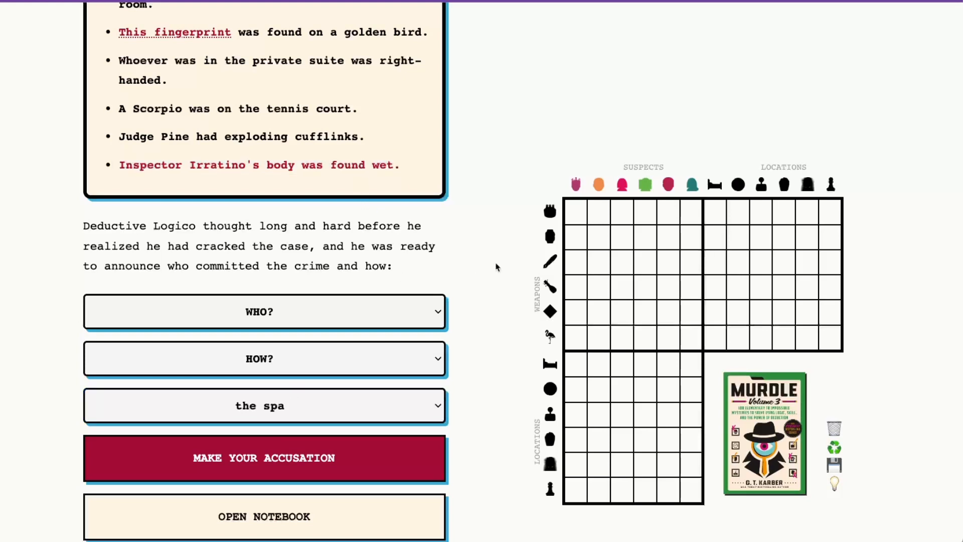
mouse_move(428, 359)
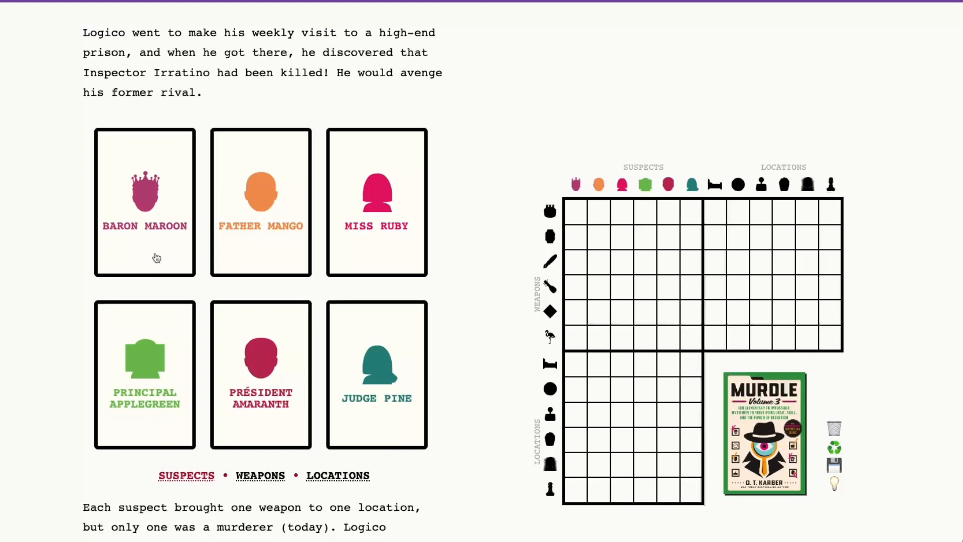
mouse_move(382, 234)
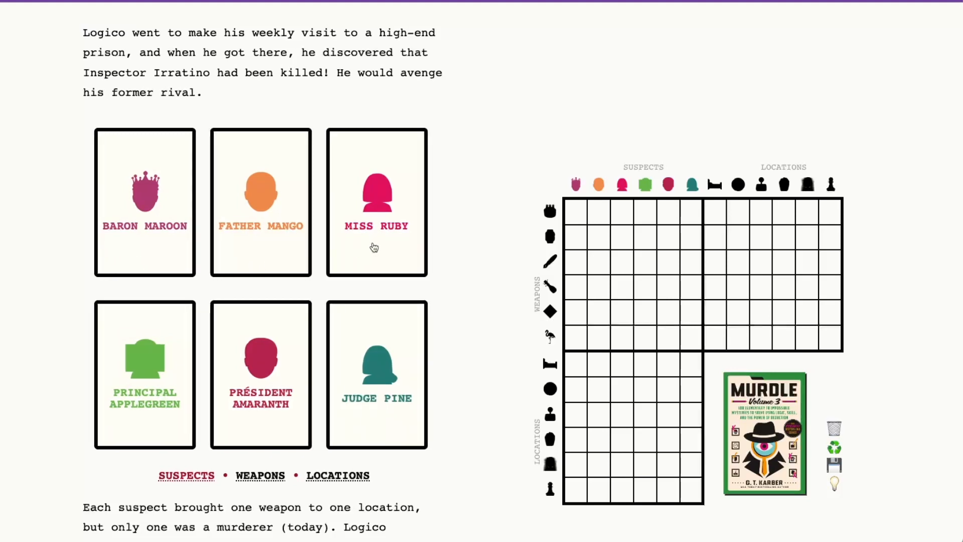
mouse_move(119, 352)
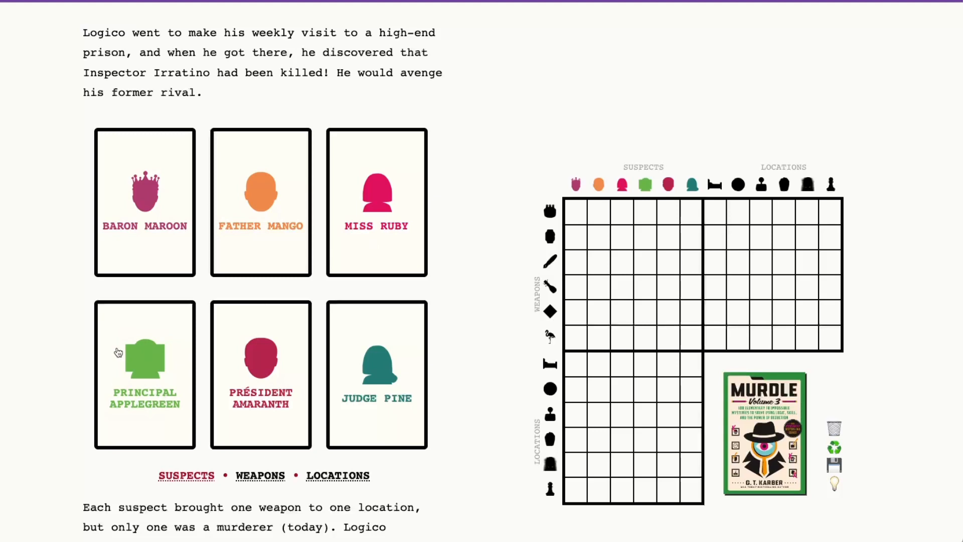
mouse_move(349, 252)
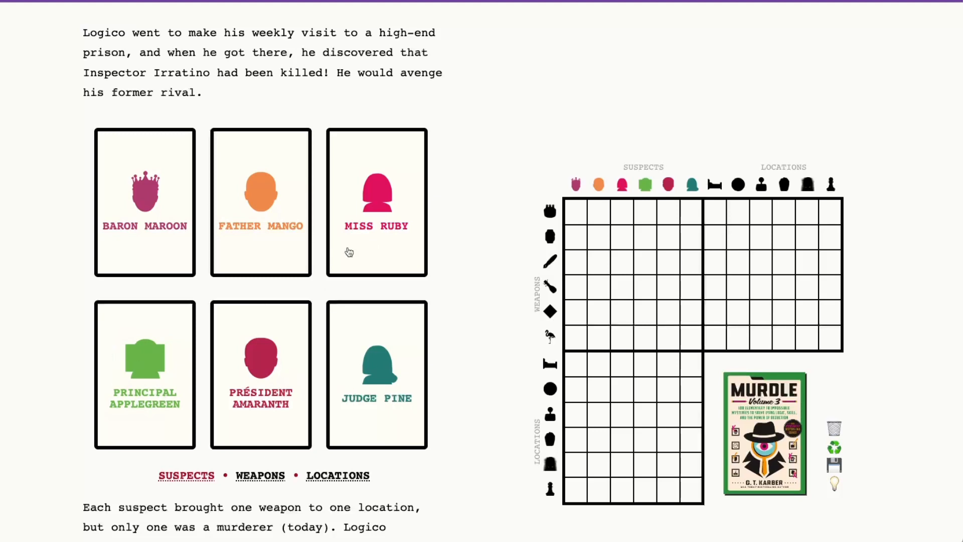
Step: Review Miss Ruby's suspect card (right-handed, Libra) and set it back down
left_click(376, 202)
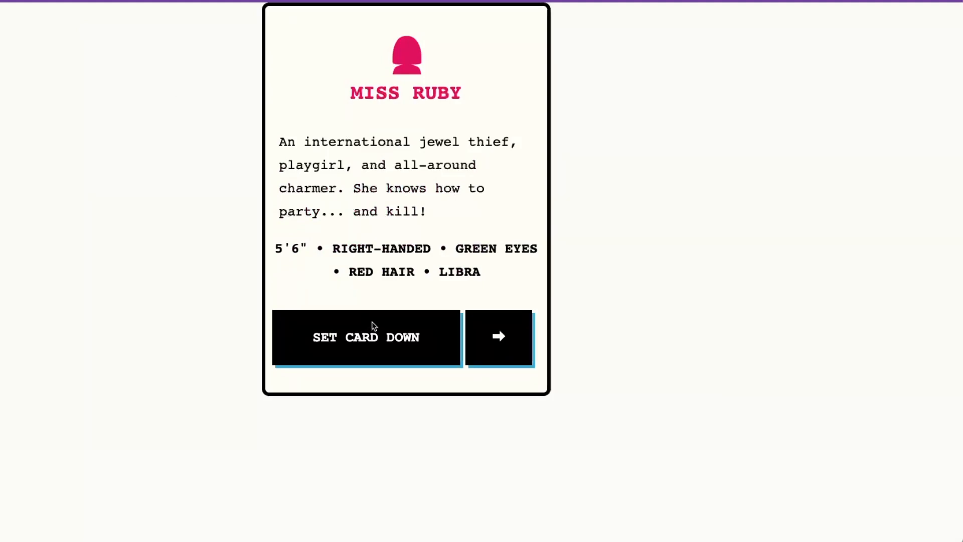
left_click(366, 337)
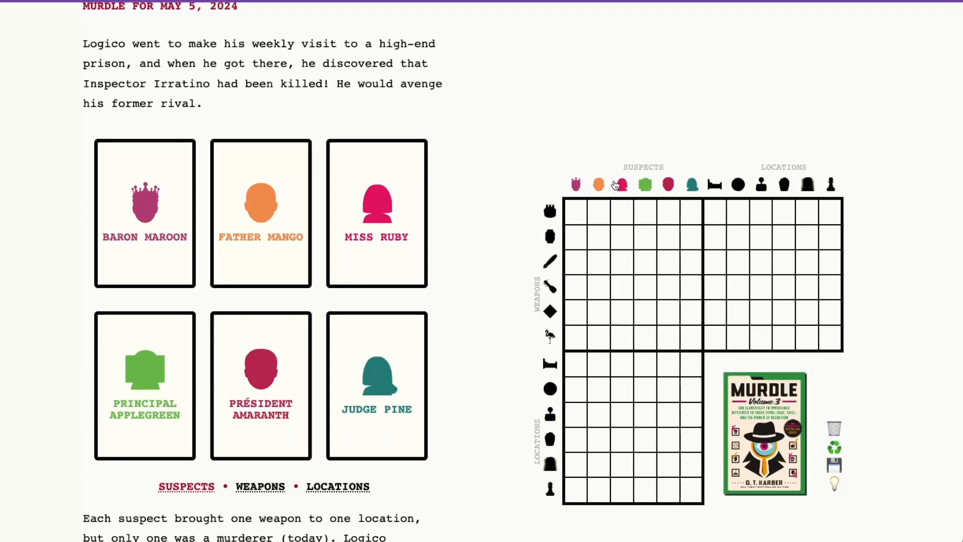
scroll("down", 3)
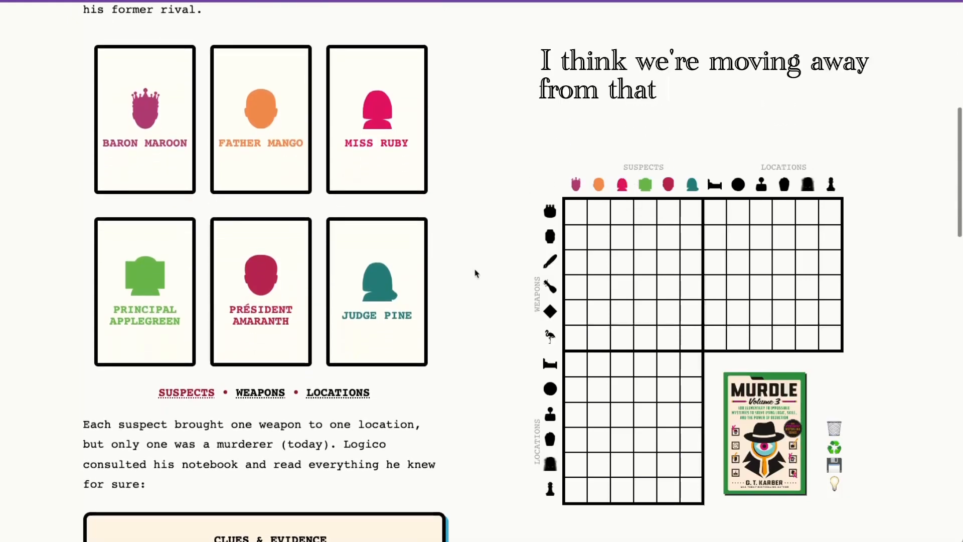
Step: Look over the six weapon cards, then the six location cards, and return to the clues
left_click(260, 392)
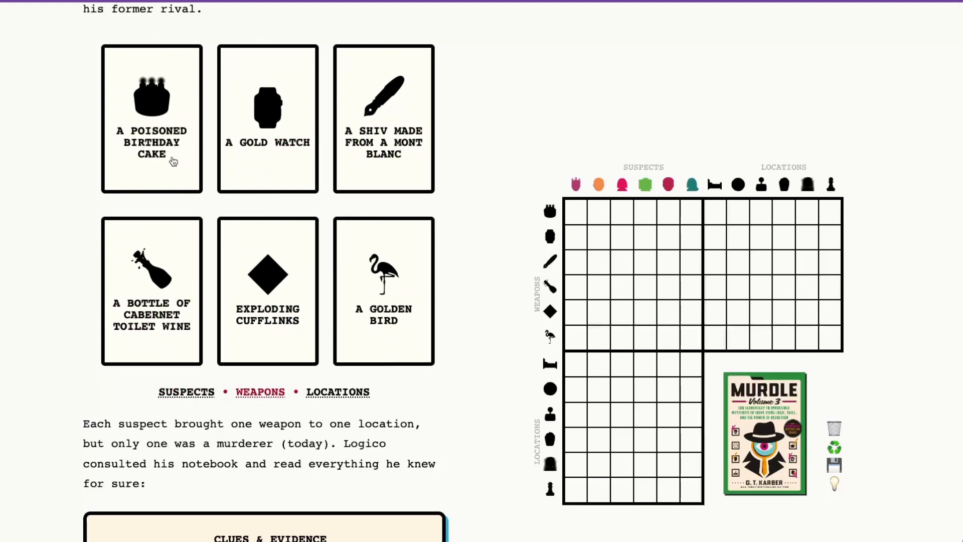
mouse_move(404, 179)
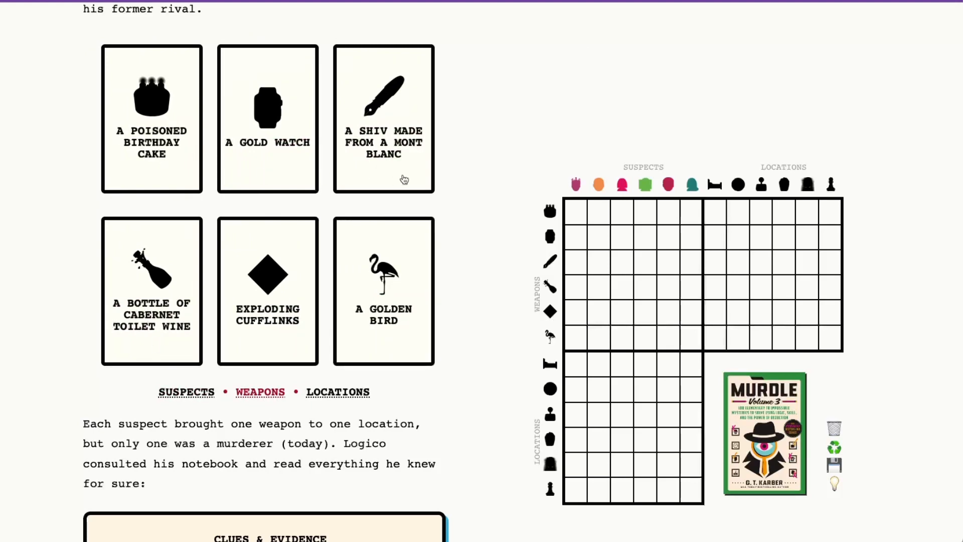
mouse_move(116, 261)
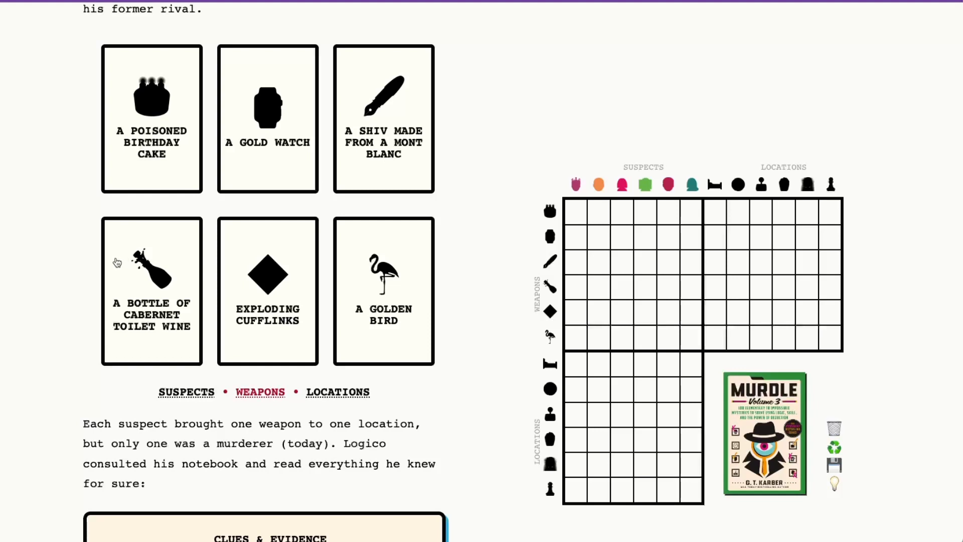
mouse_move(253, 283)
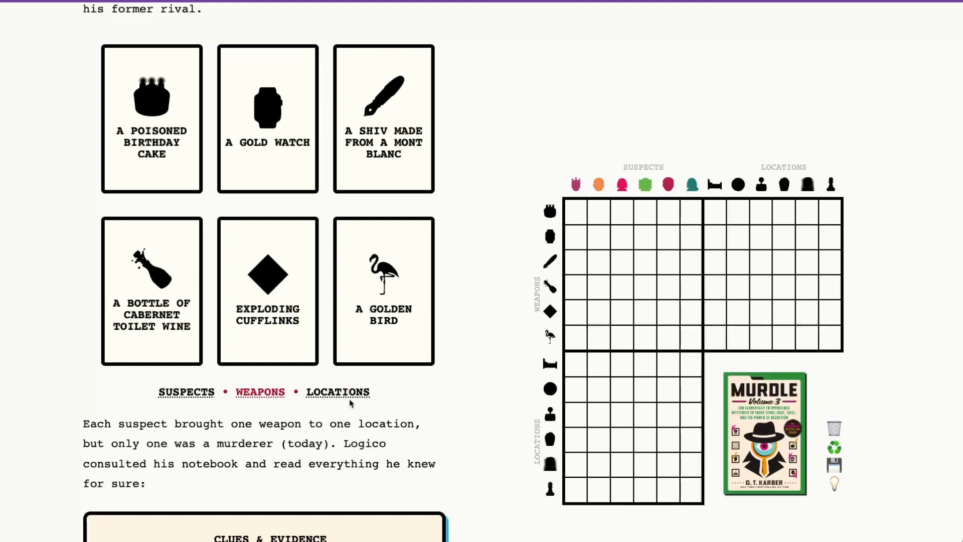
left_click(337, 393)
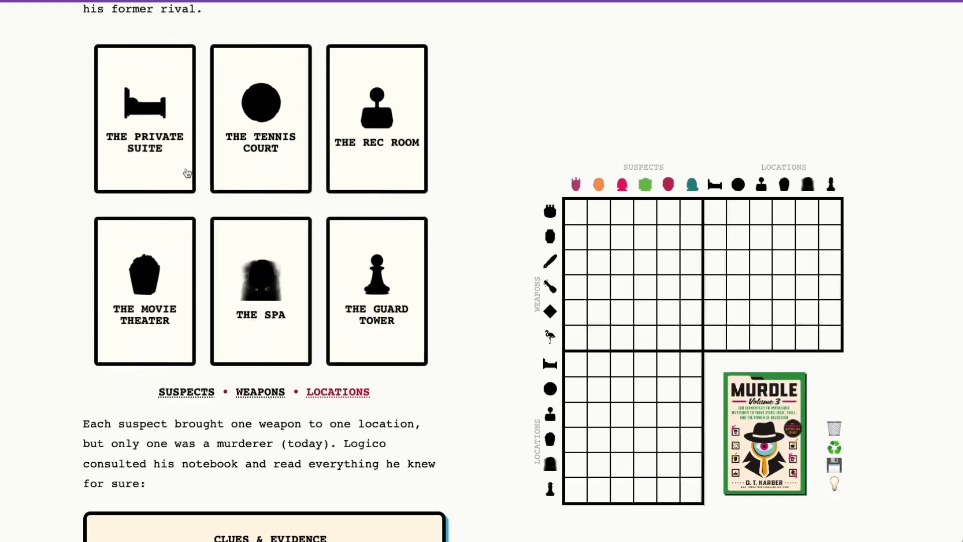
mouse_move(367, 173)
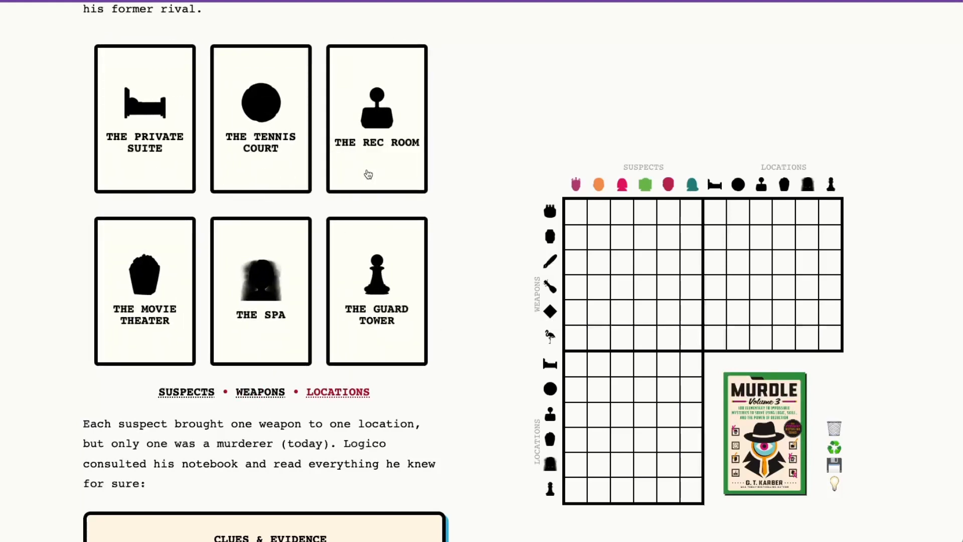
mouse_move(262, 272)
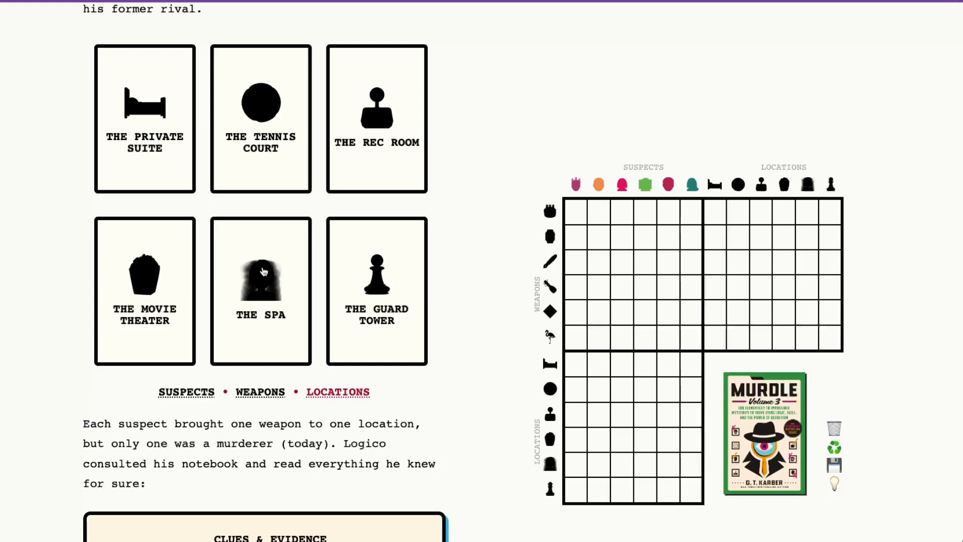
mouse_move(275, 294)
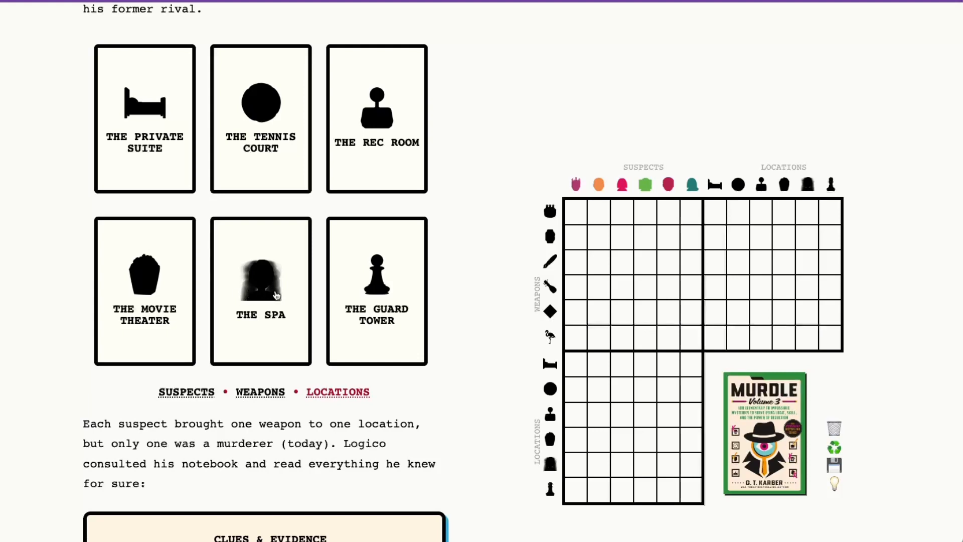
scroll("down", 3)
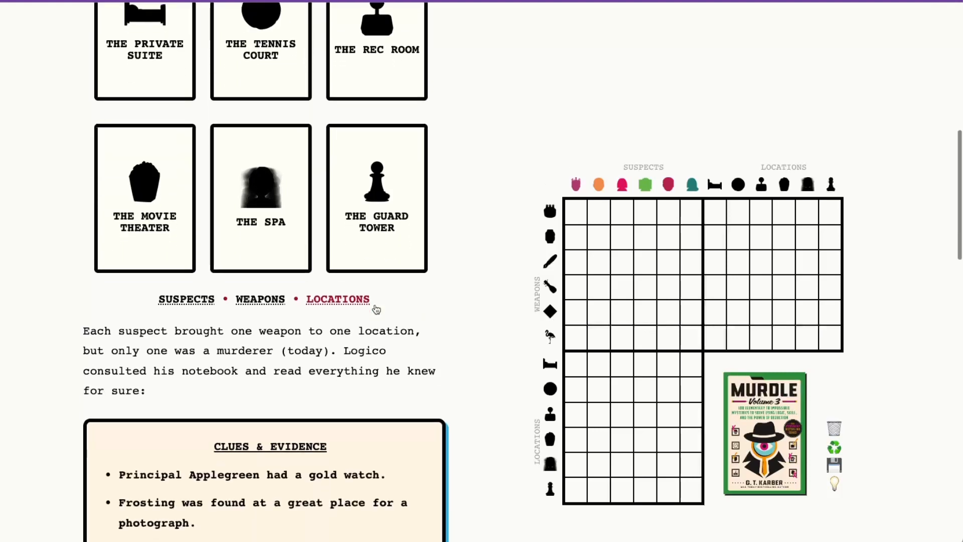
scroll("down", 3)
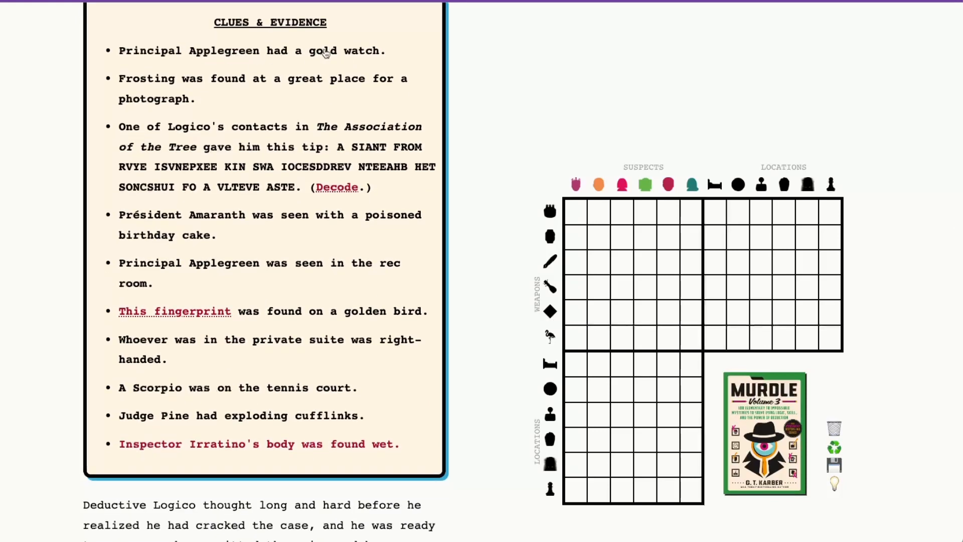
mouse_move(650, 239)
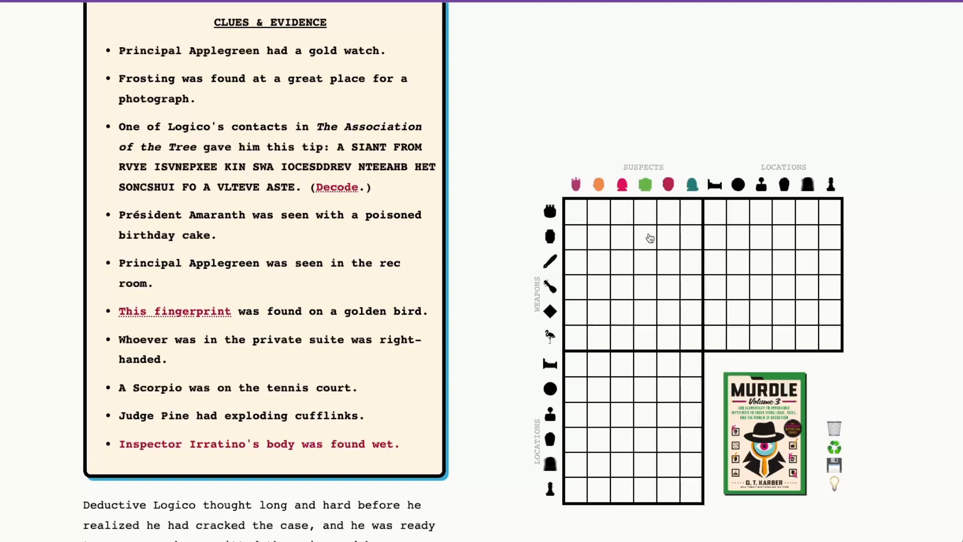
Step: Pair Principal Applegreen with the gold watch and cross off the gold watch clue
left_click(645, 236)
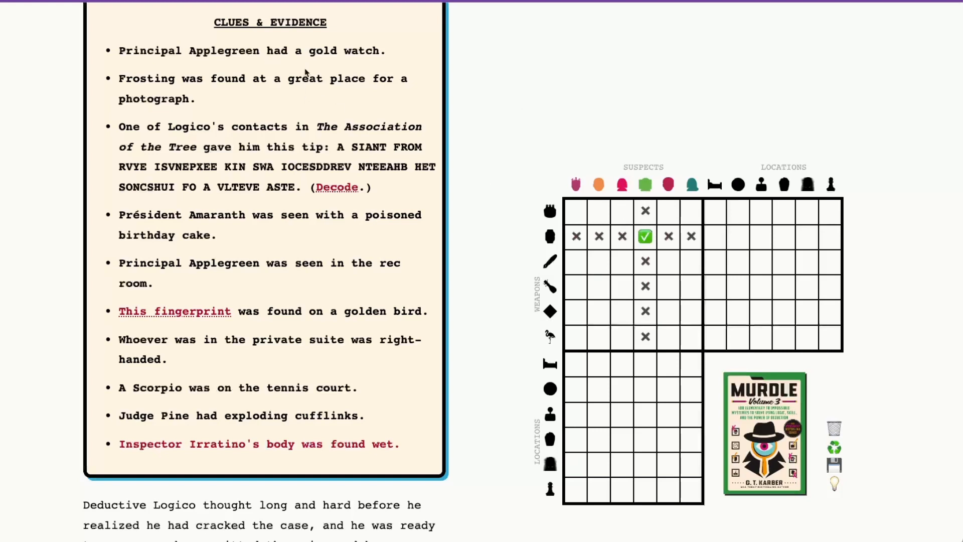
left_click(252, 50)
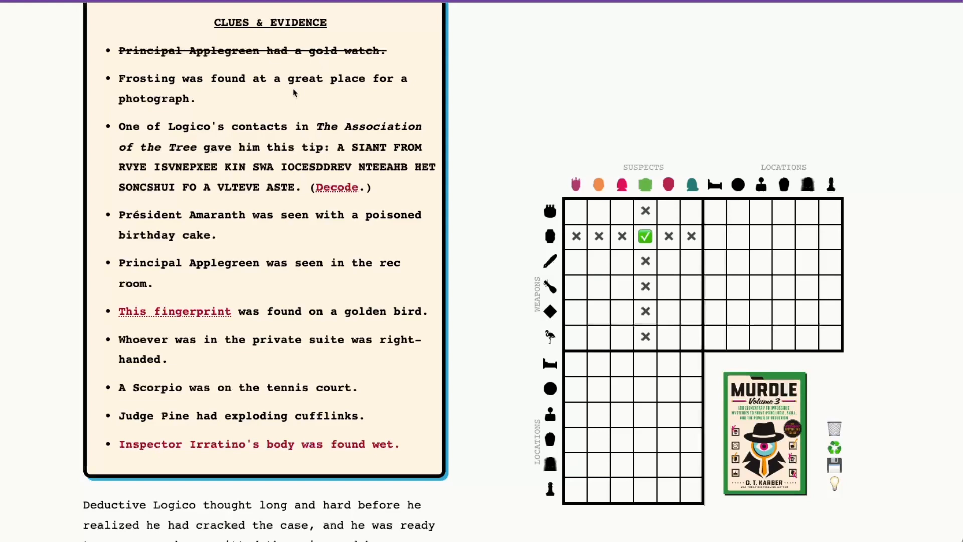
mouse_move(206, 104)
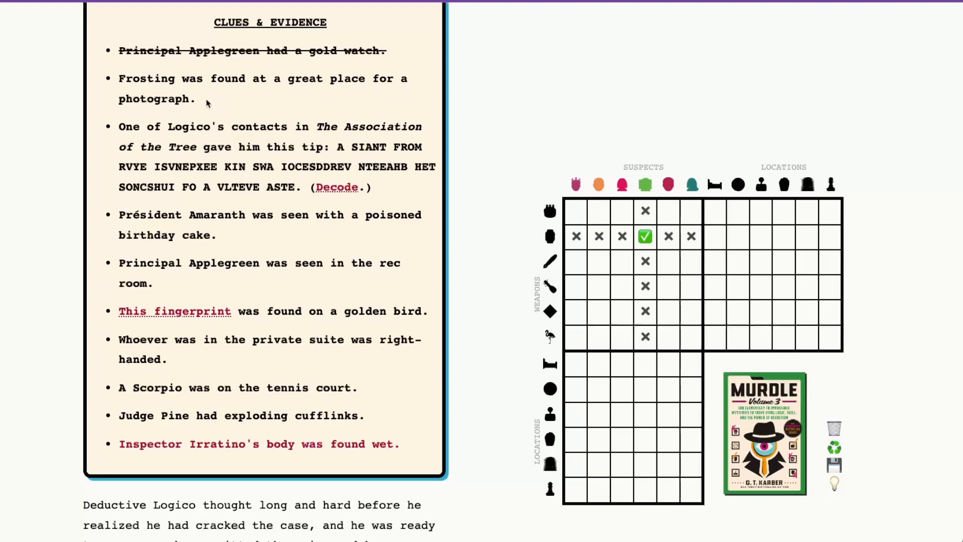
mouse_move(300, 103)
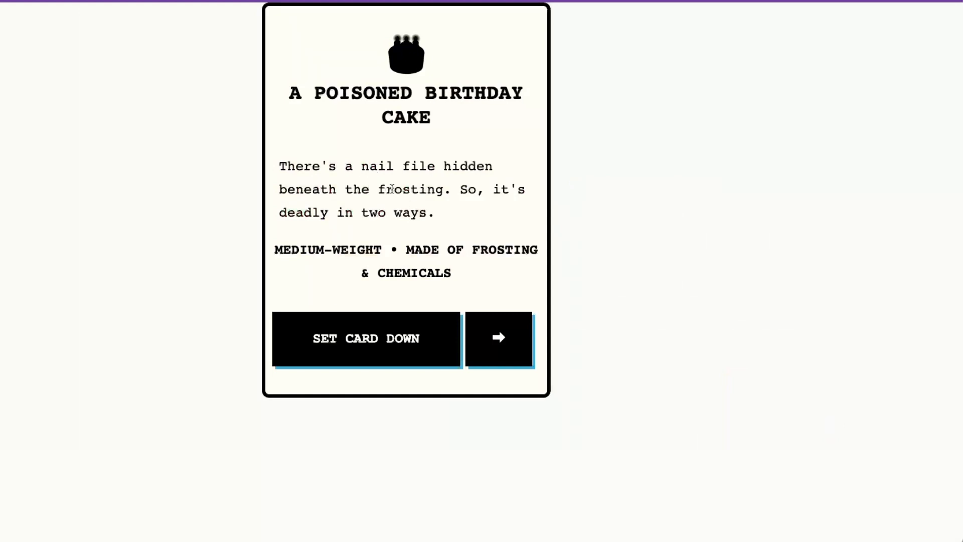
double_click(409, 189)
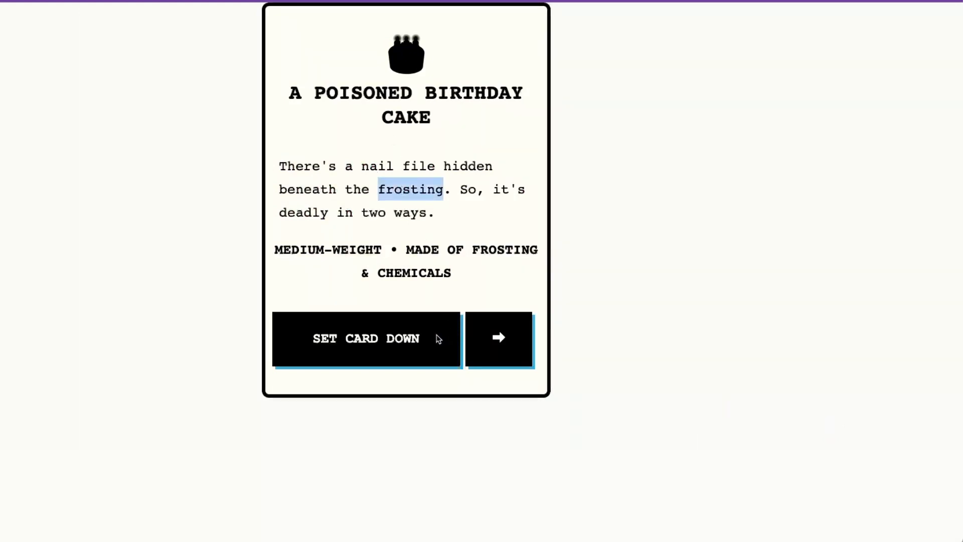
Step: Set the weapon card down and mark the birthday cake at the photograph-worthy location
left_click(366, 338)
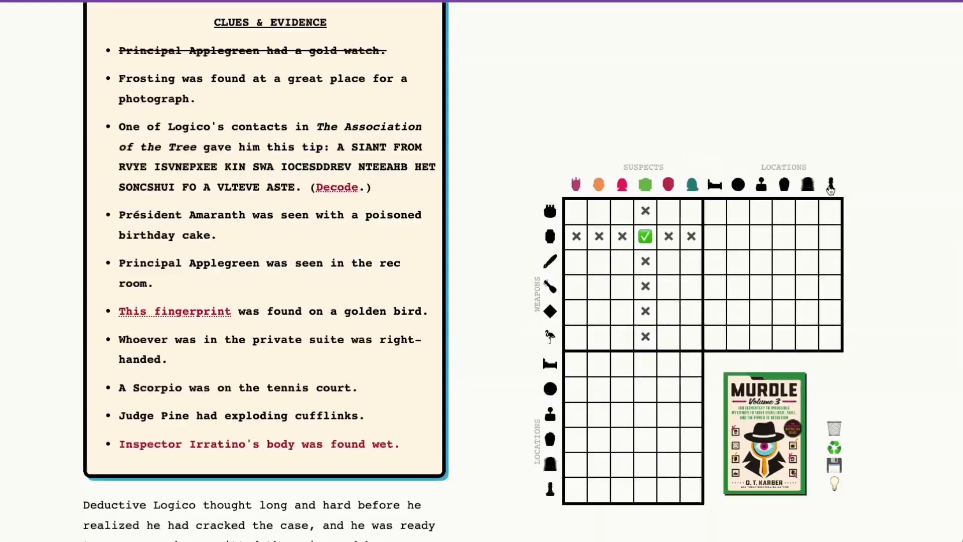
left_click(831, 185)
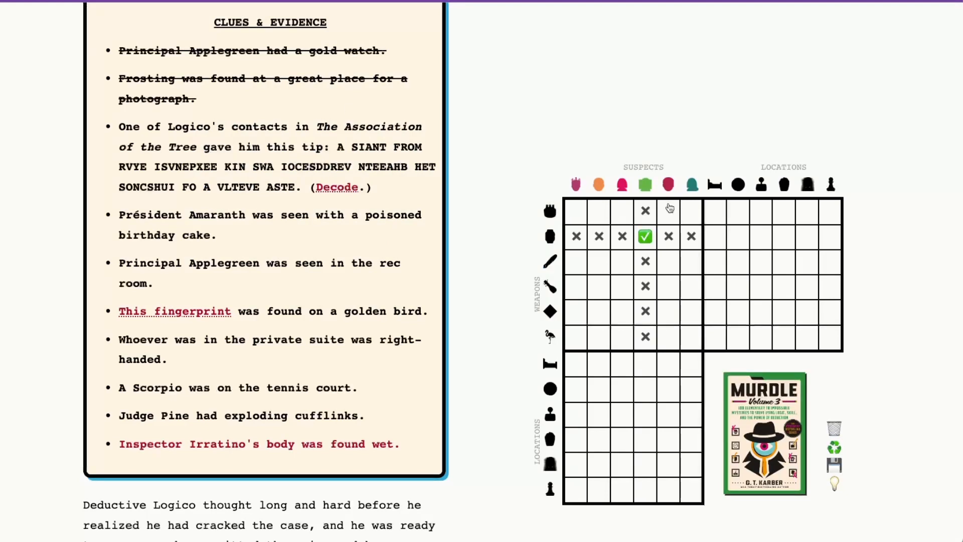
left_click(830, 211)
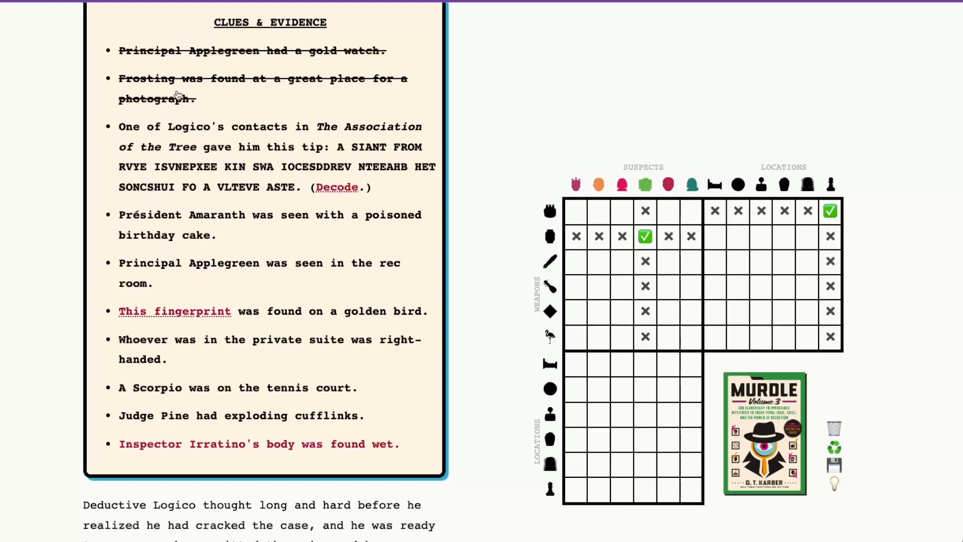
Step: Mark the coded Association of the Tree tip's weapon at its location
scroll("down", 3)
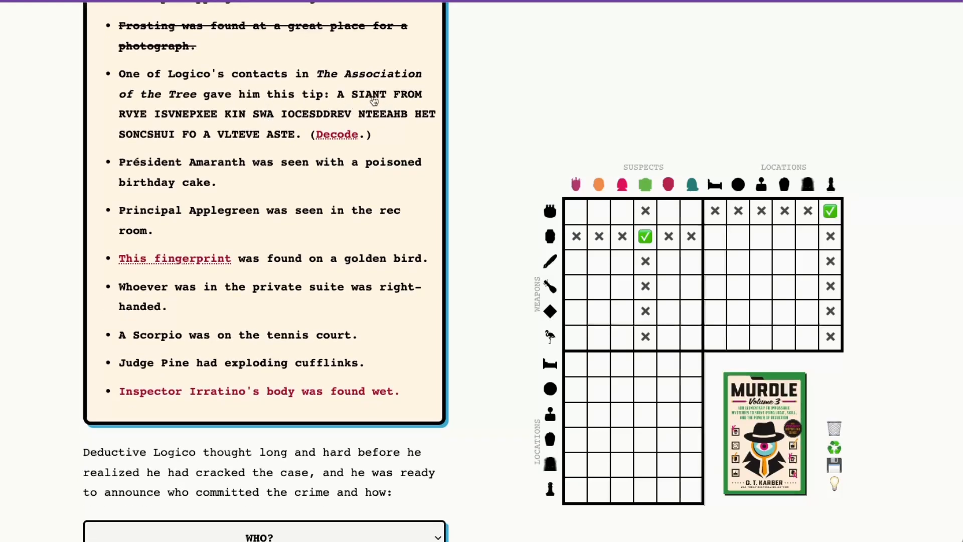
mouse_move(392, 99)
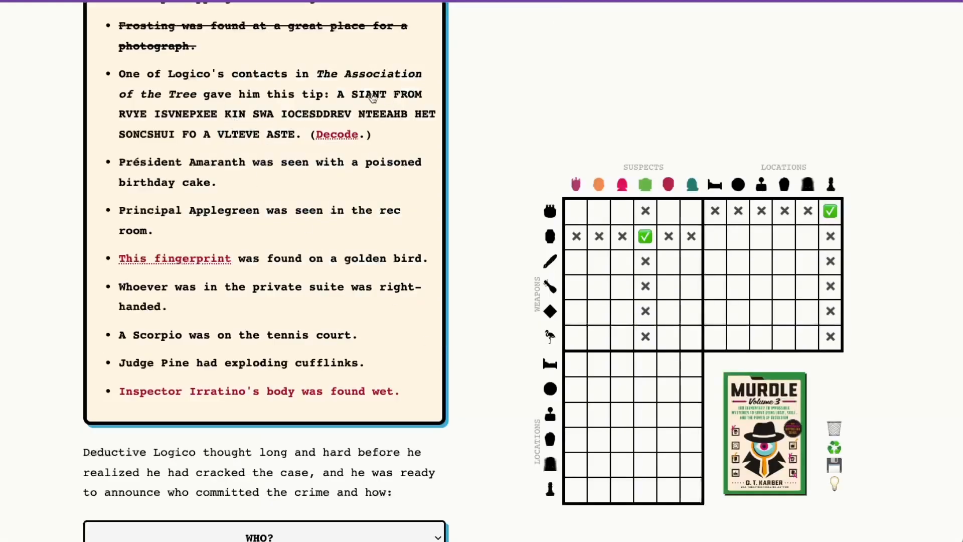
mouse_move(430, 119)
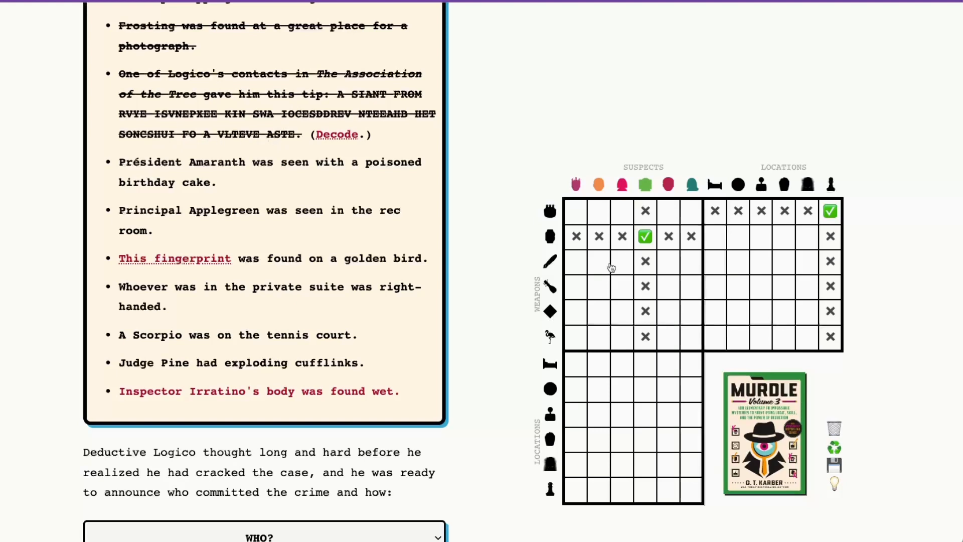
mouse_move(550, 261)
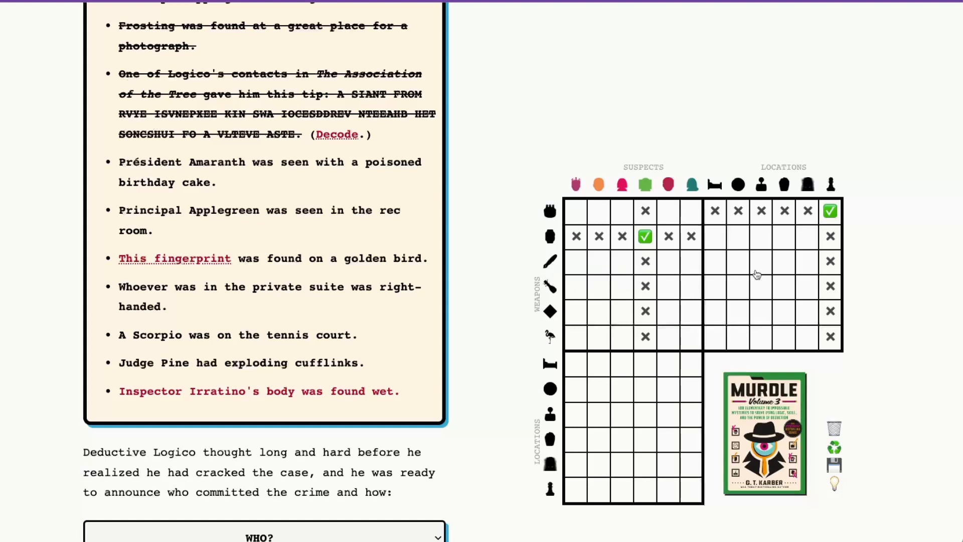
left_click(784, 261)
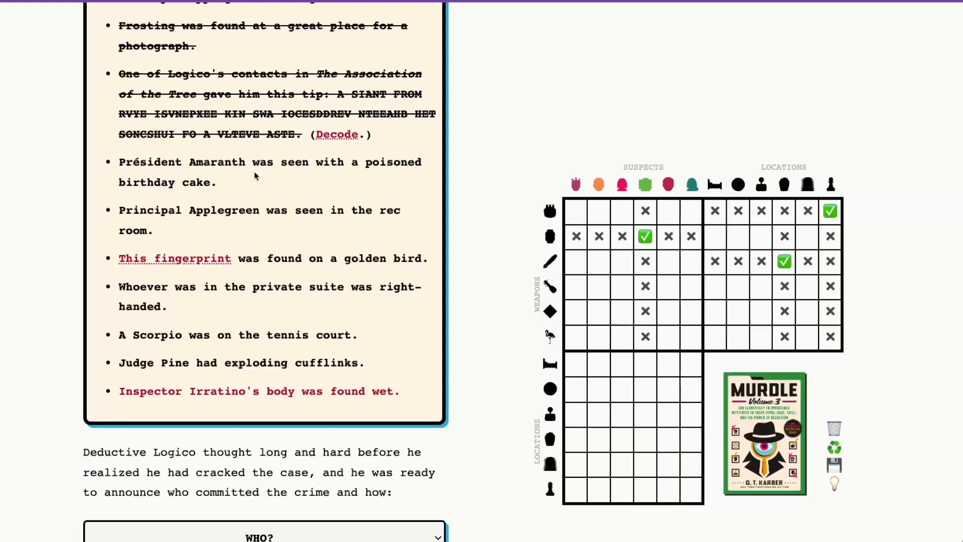
mouse_move(252, 170)
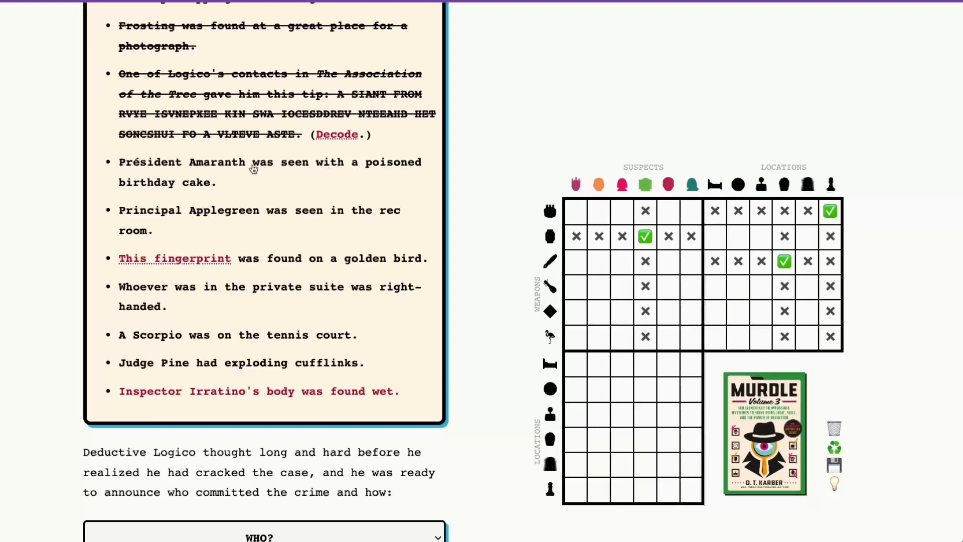
Step: Cross off the Amaranth clue and mark Président Amaranth with the birthday cake and his location
left_click(258, 168)
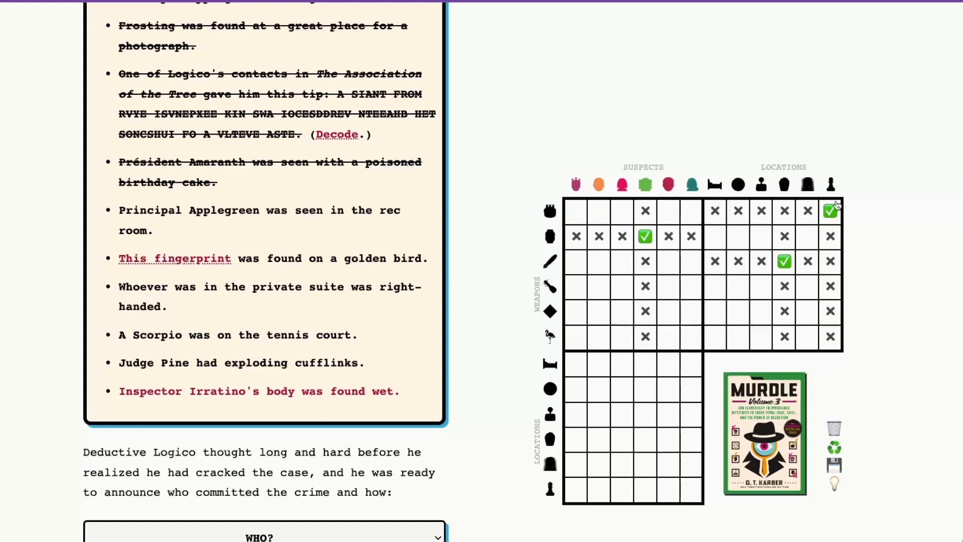
left_click(668, 211)
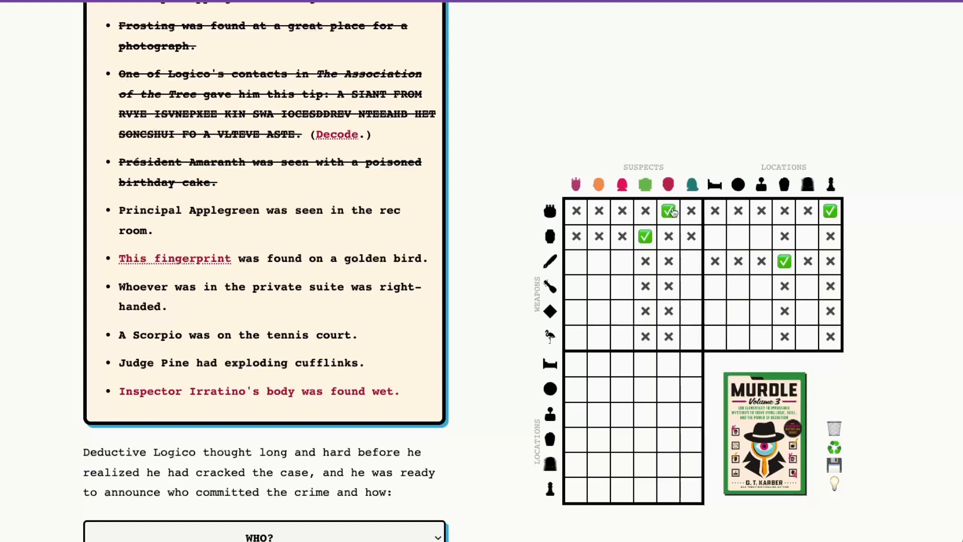
left_click(668, 488)
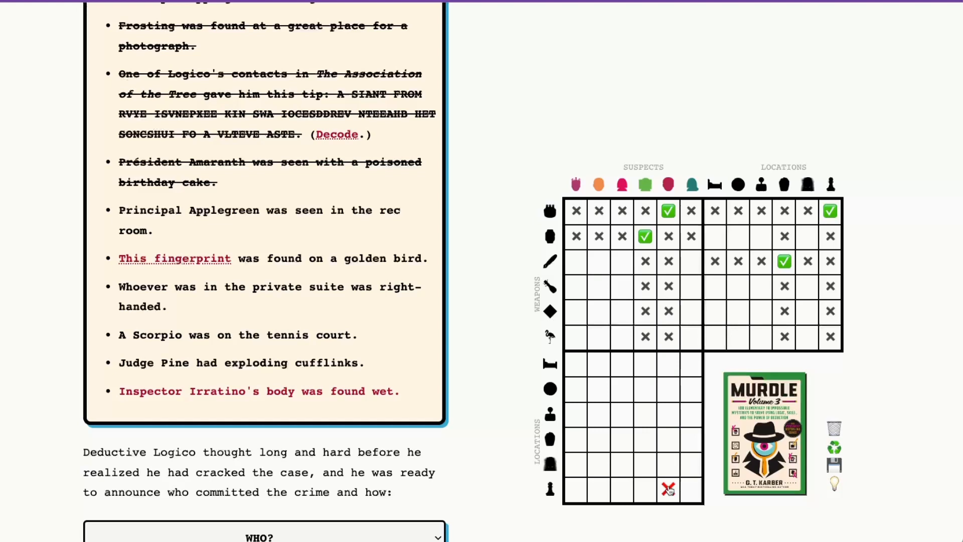
left_click(668, 488)
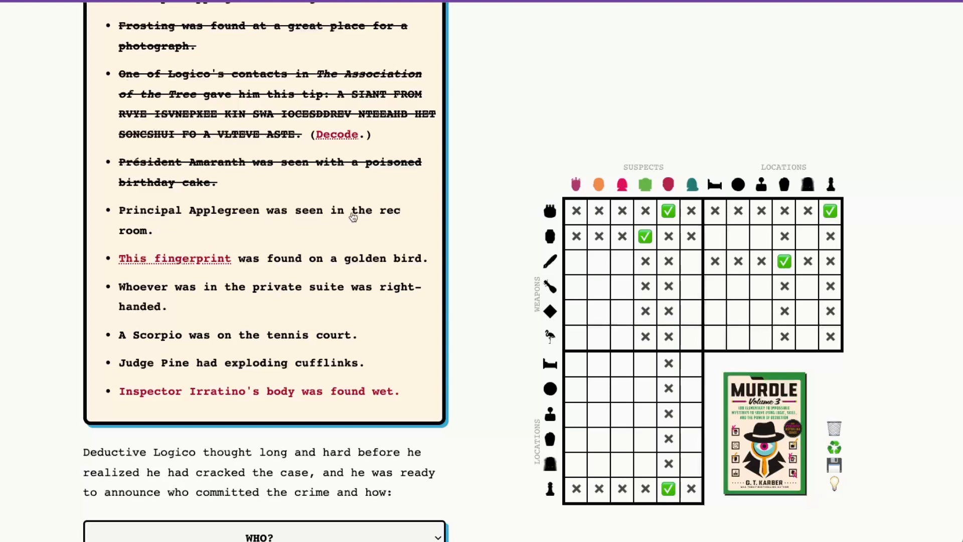
Step: Cross off the rec room clue and place the gold watch and Principal Applegreen in the rec room
left_click(645, 237)
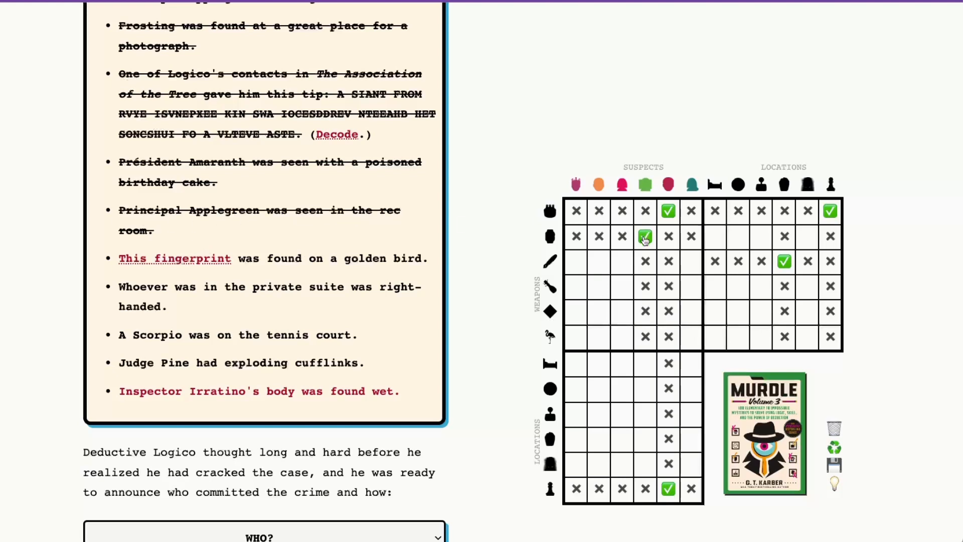
left_click(644, 237)
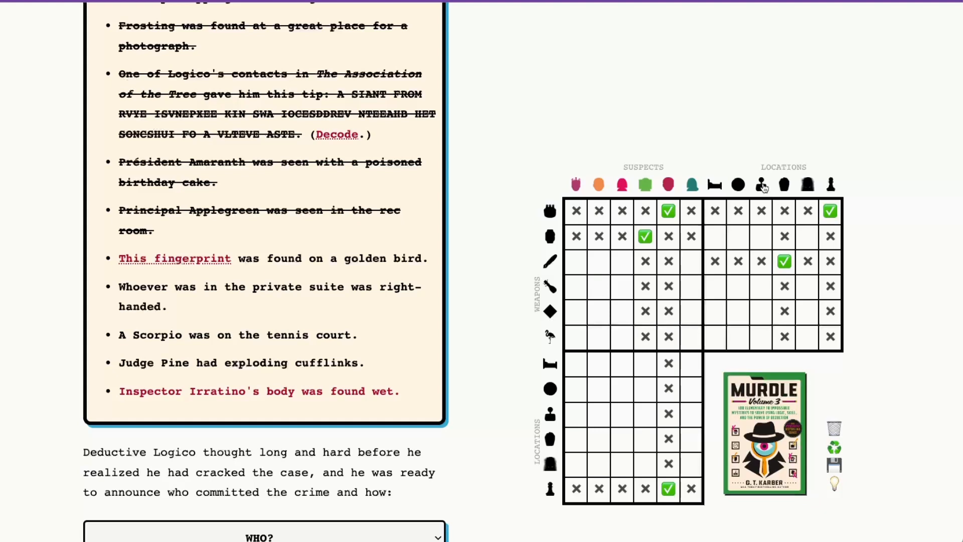
mouse_move(765, 240)
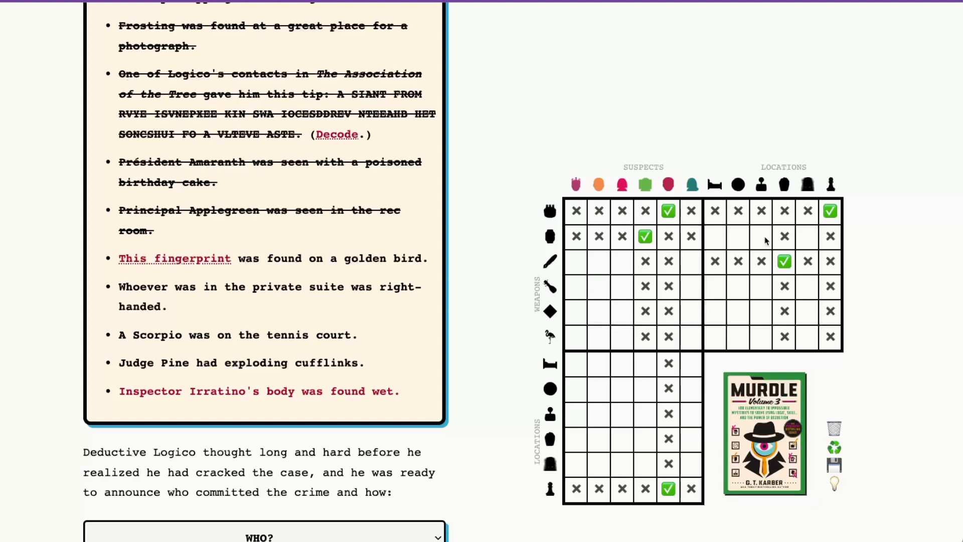
left_click(760, 236)
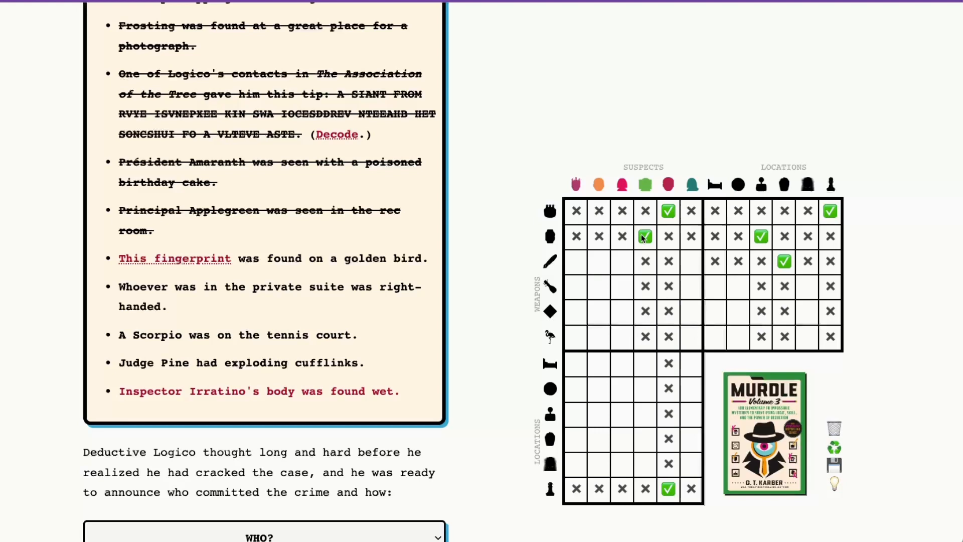
left_click(645, 413)
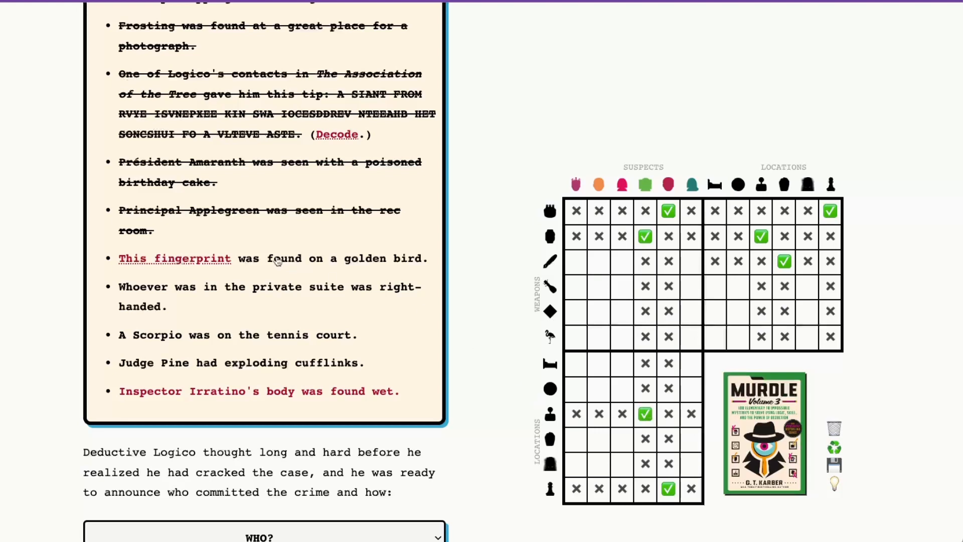
Step: Compare the discovered fingerprint against the suspects' prints and return to the grid
left_click(175, 258)
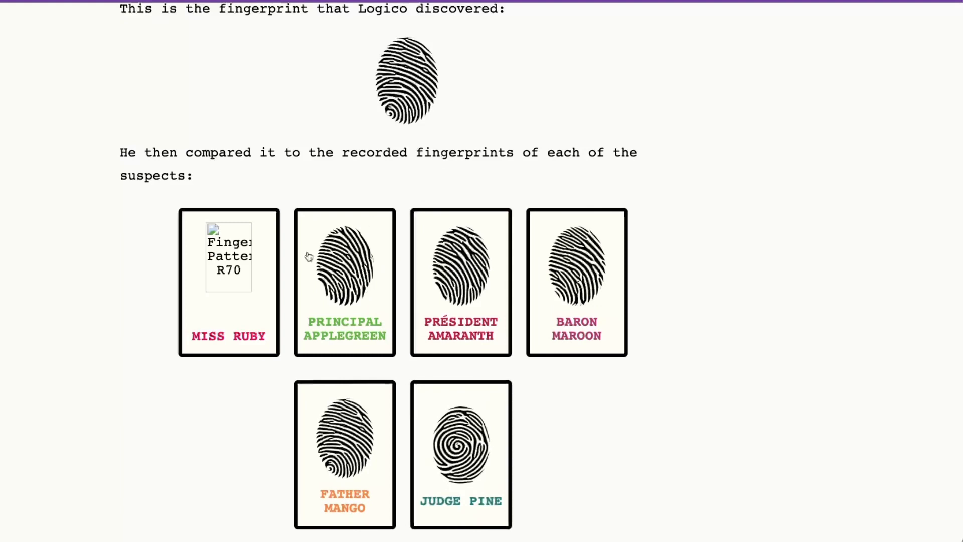
mouse_move(235, 277)
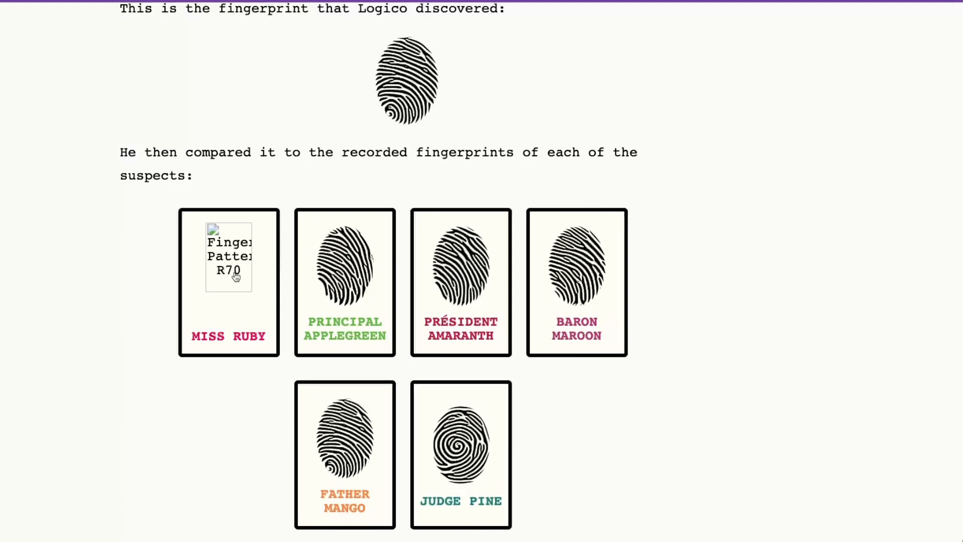
mouse_move(376, 422)
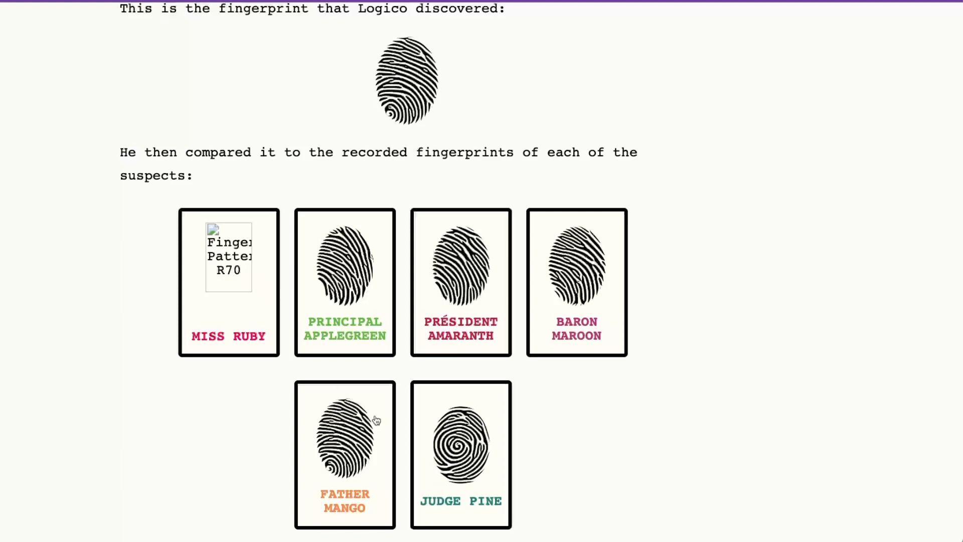
mouse_move(345, 477)
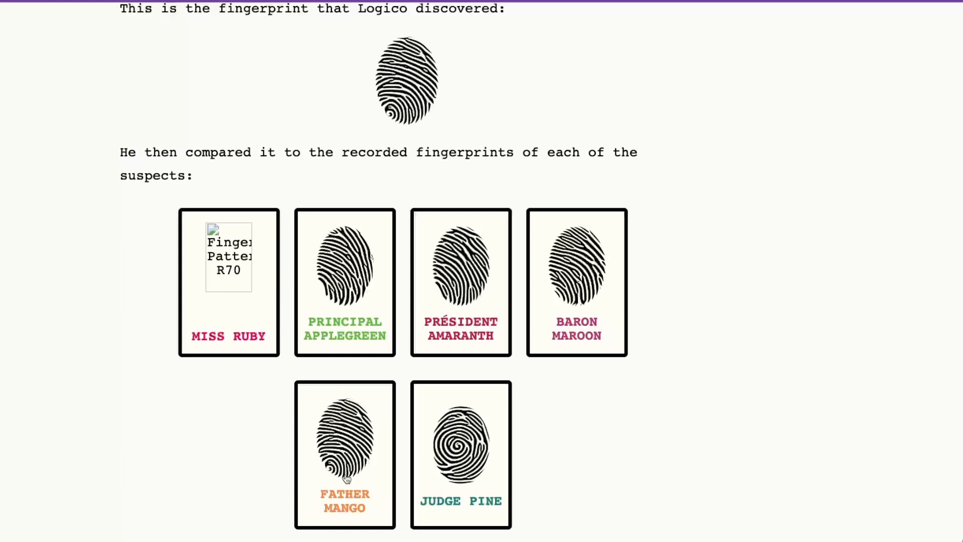
scroll("down", 3)
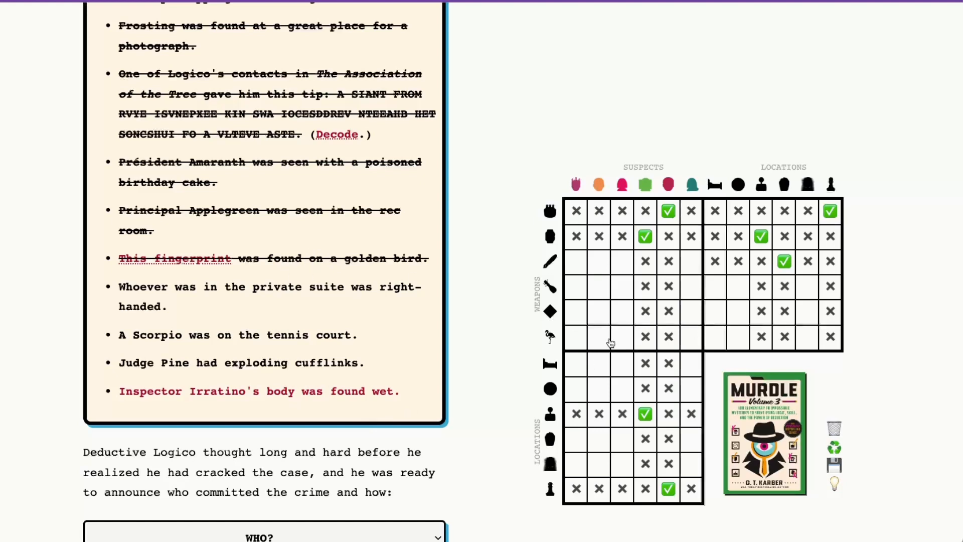
Step: Mark Father Mango with the golden bird and rule him out of one location
left_click(598, 336)
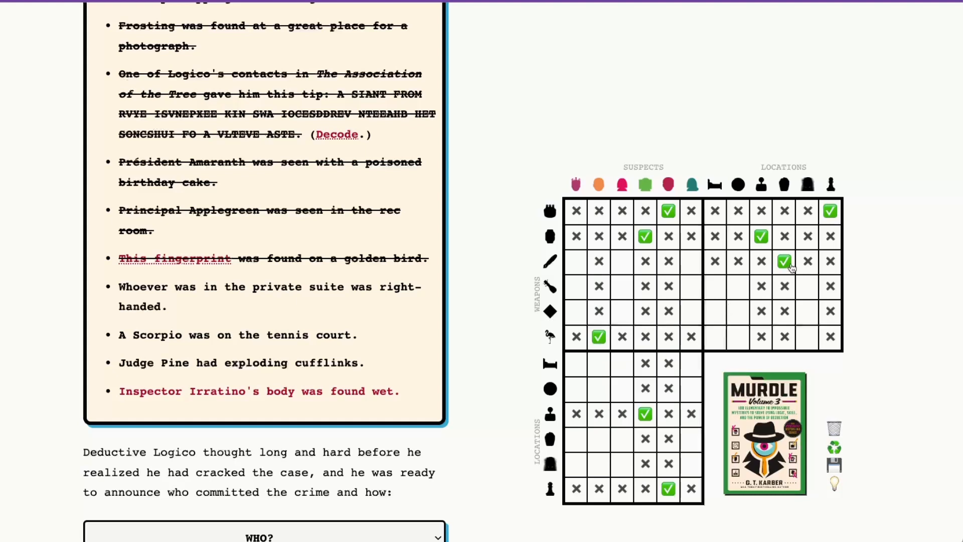
left_click(599, 438)
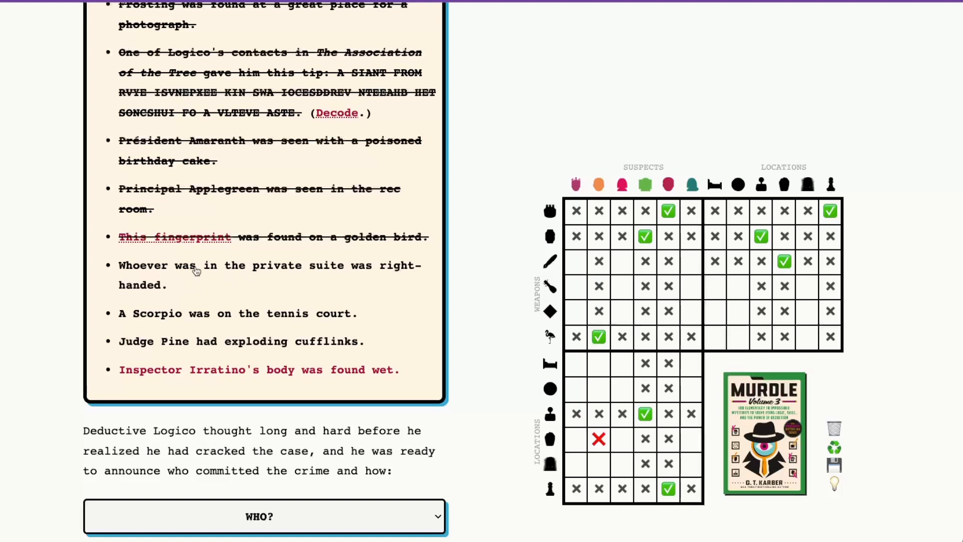
mouse_move(204, 277)
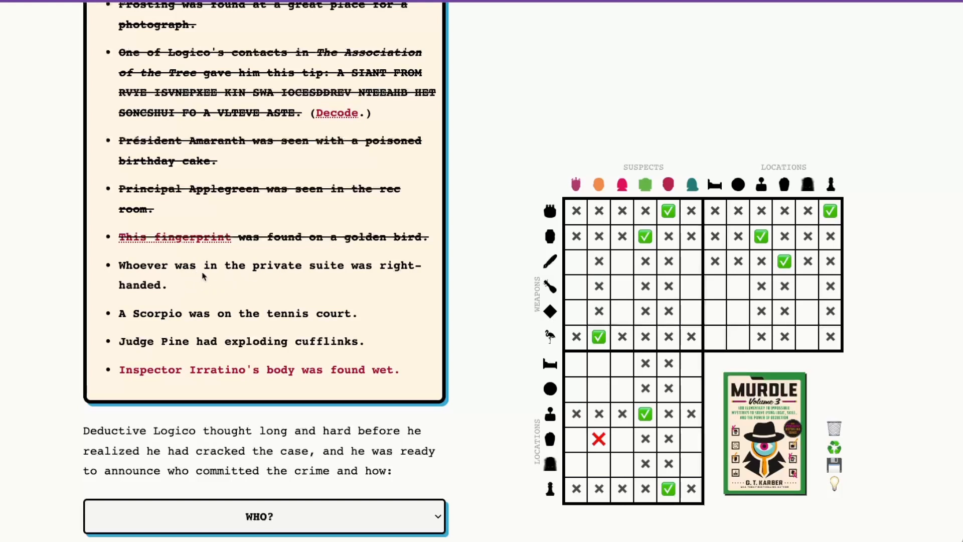
mouse_move(679, 185)
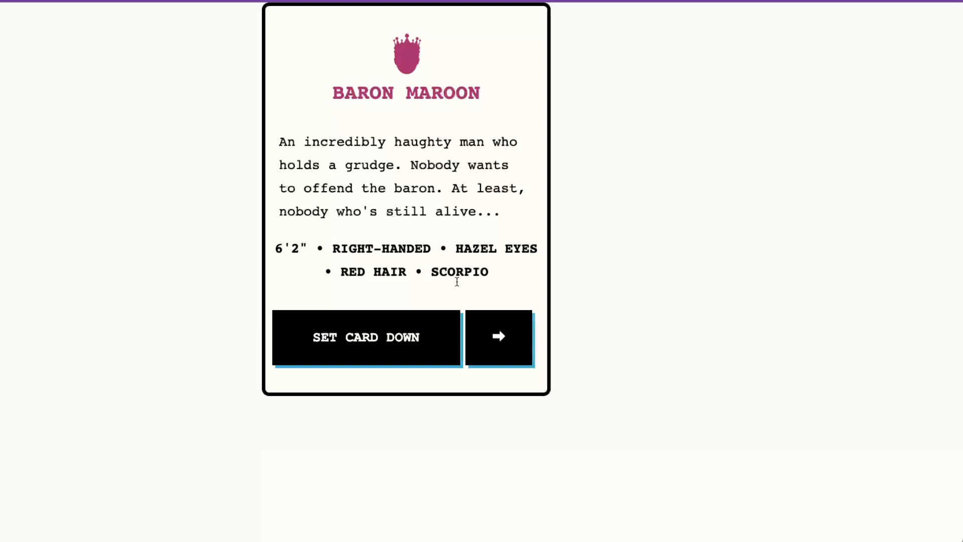
Step: Flip through the remaining suspect cards up to Judge Pine and set them down
left_click(499, 336)
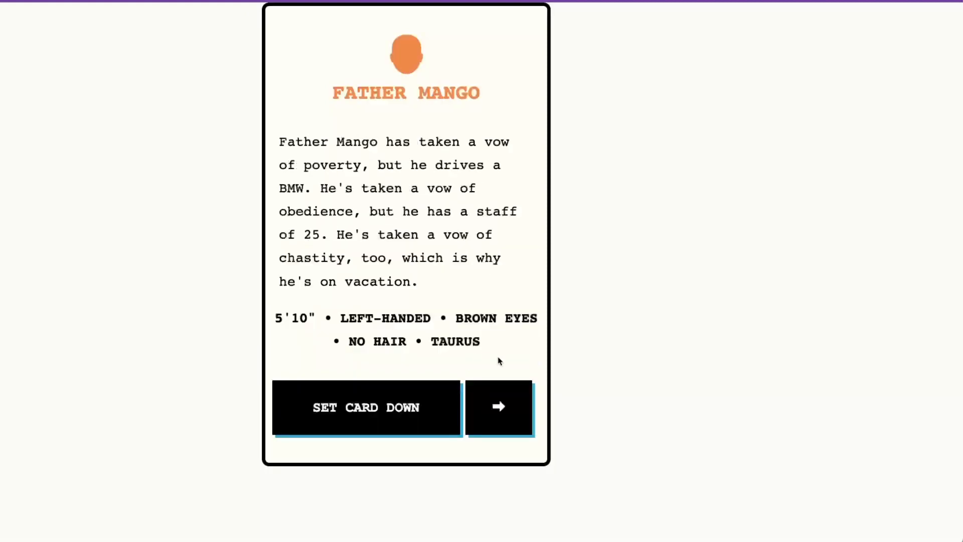
left_click(498, 407)
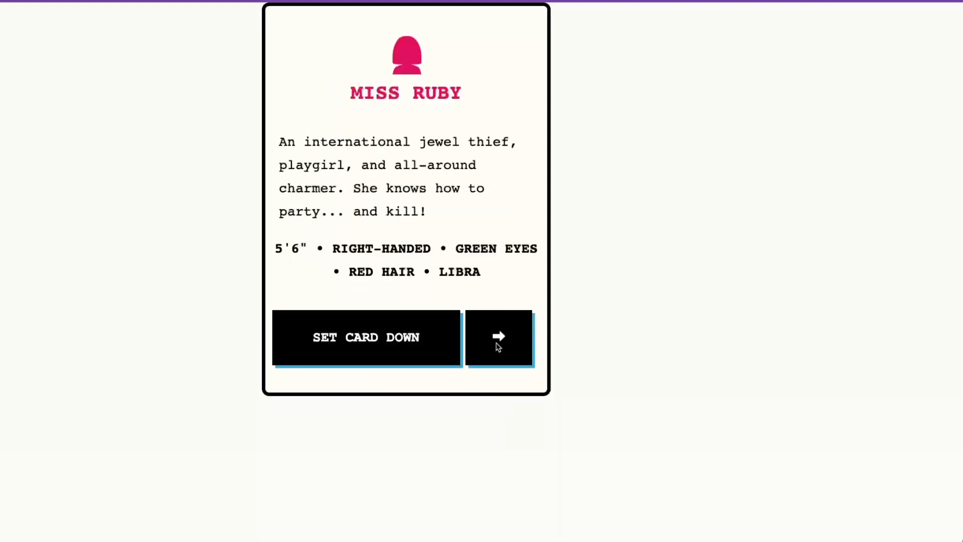
left_click(498, 337)
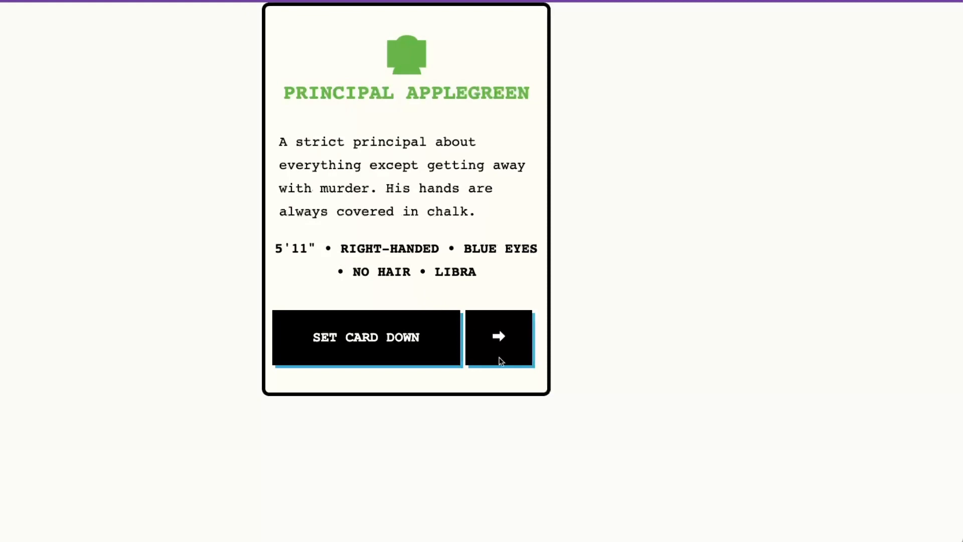
left_click(499, 337)
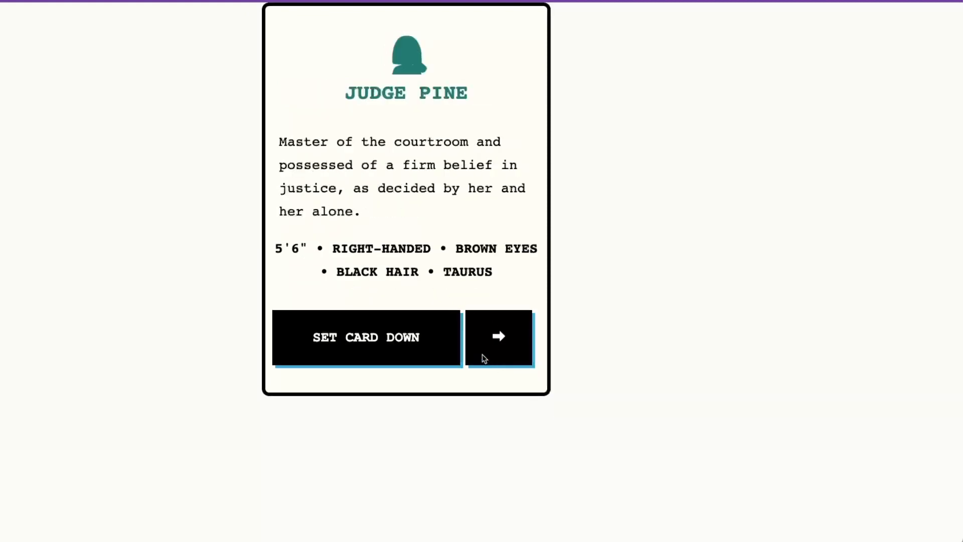
left_click(498, 336)
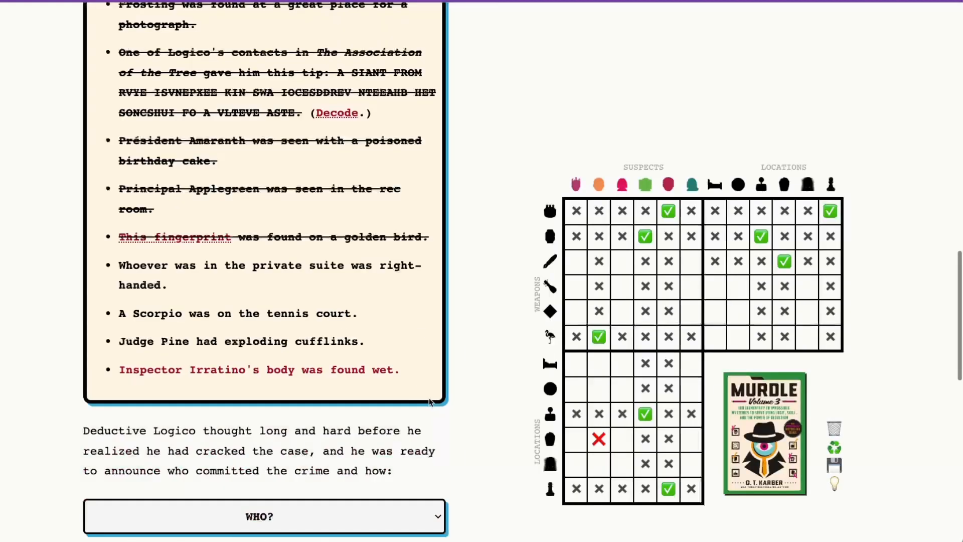
Step: Rule Father Mango out of the private suite and cross off the right-handed private-suite clue
left_click(599, 362)
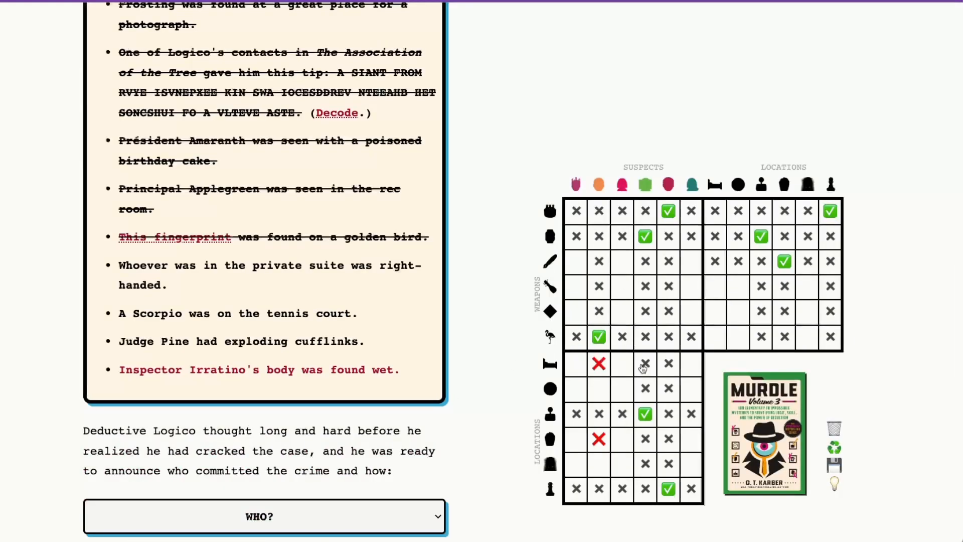
left_click(269, 265)
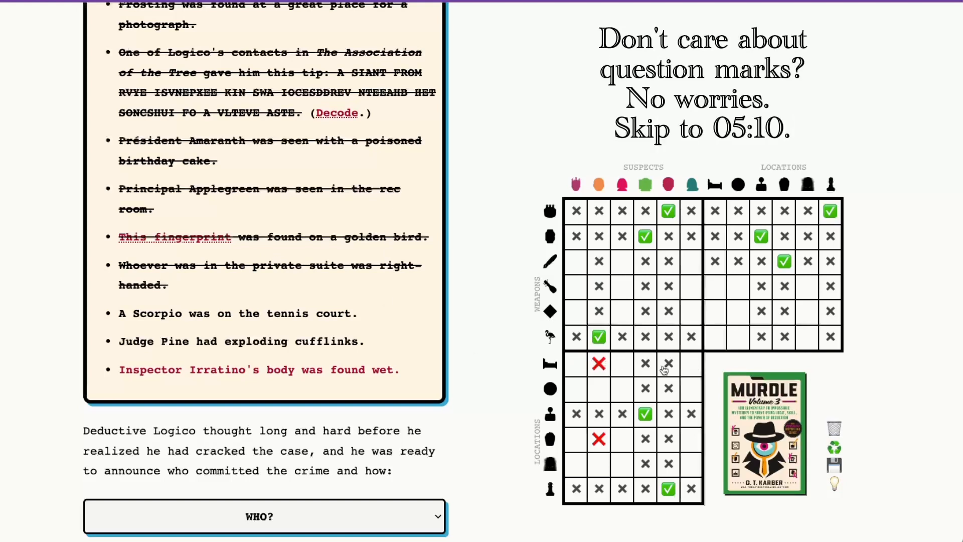
mouse_move(691, 369)
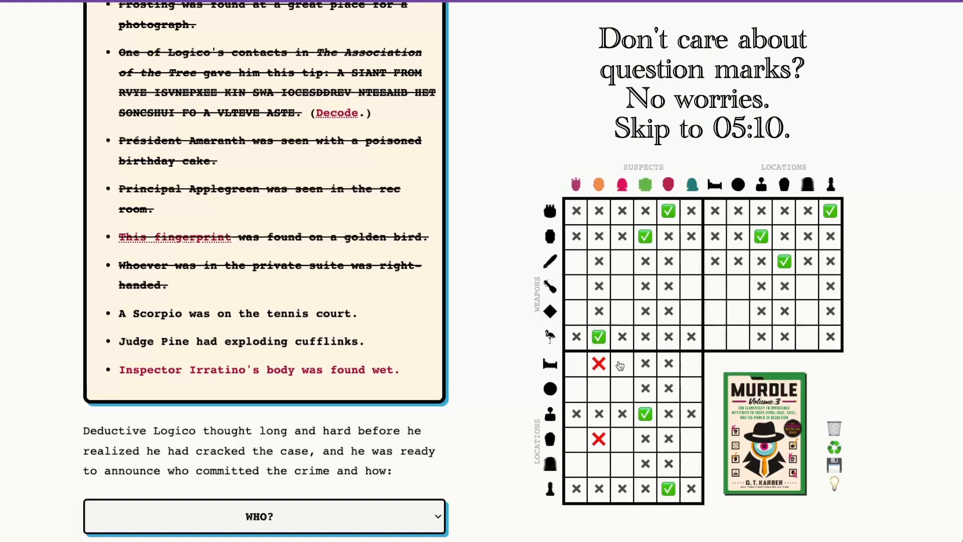
mouse_move(686, 366)
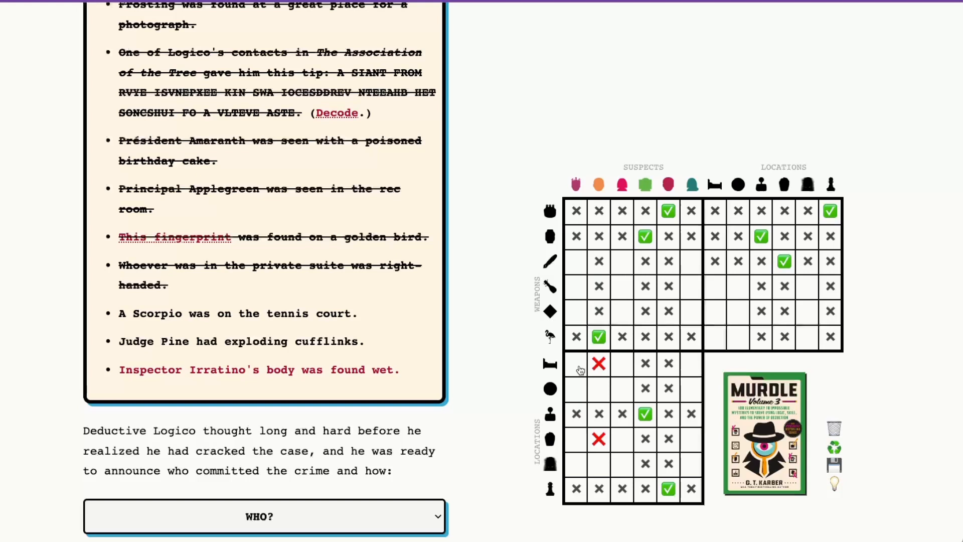
mouse_move(703, 376)
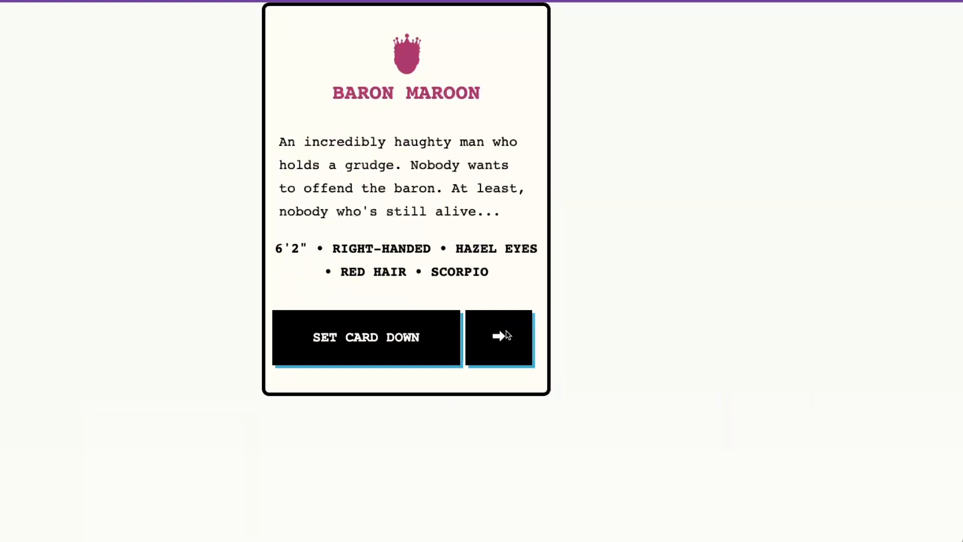
Step: Set the cards down, tick the first suspect's location and place Father Mango in the spa
left_click(498, 337)
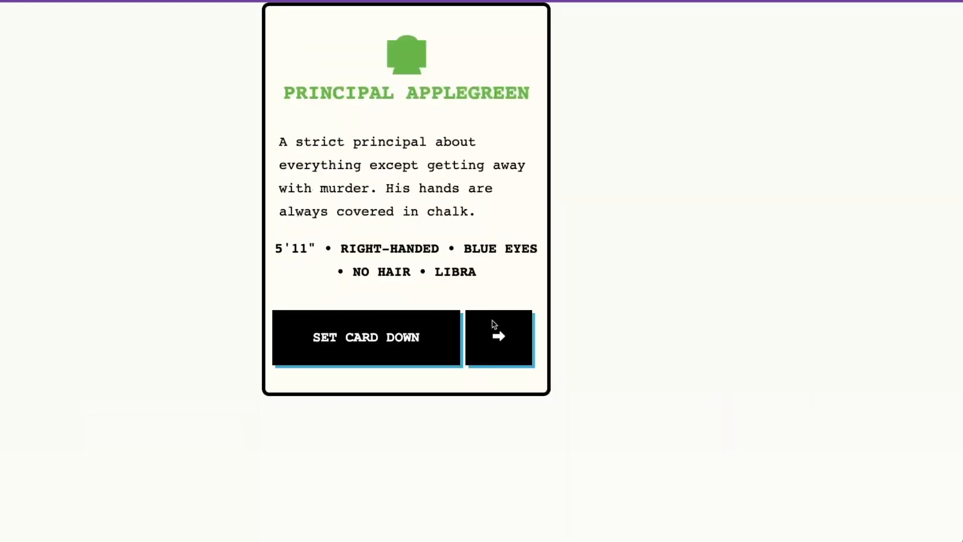
left_click(497, 337)
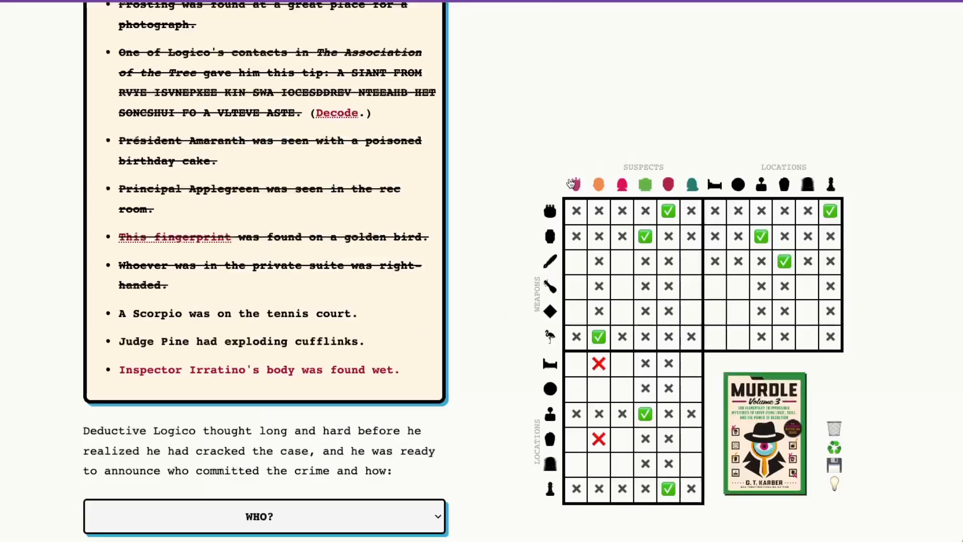
left_click(576, 387)
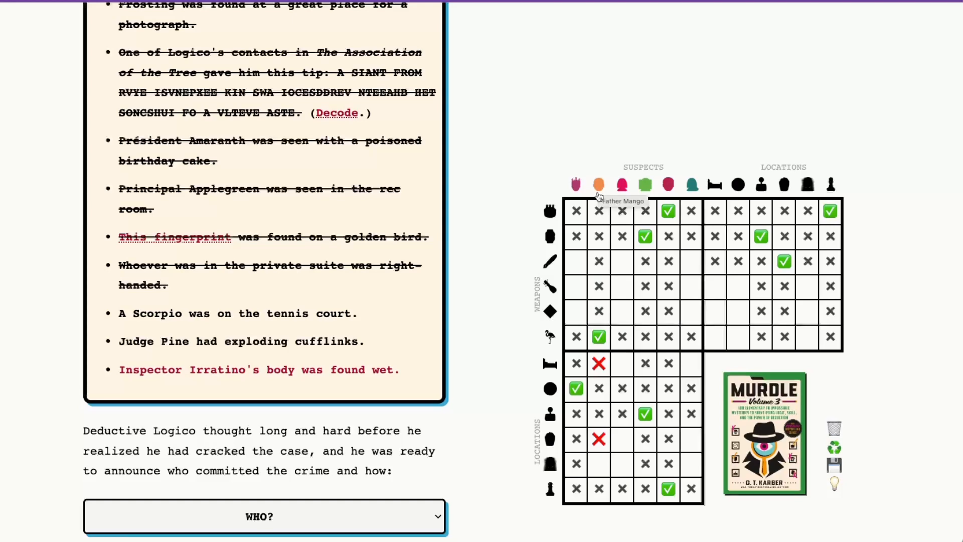
left_click(599, 464)
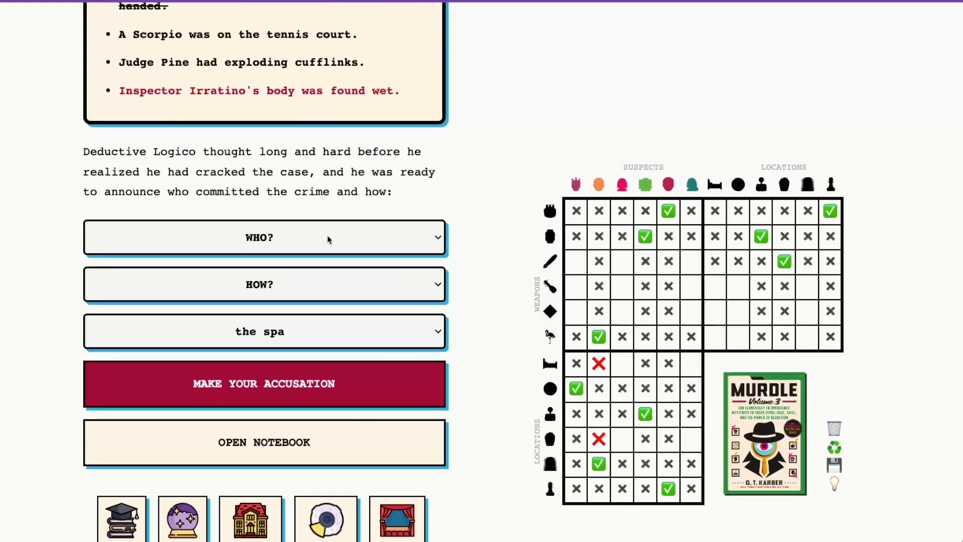
Step: Select Father Mango as the culprit and a golden bird as the weapon
left_click(264, 237)
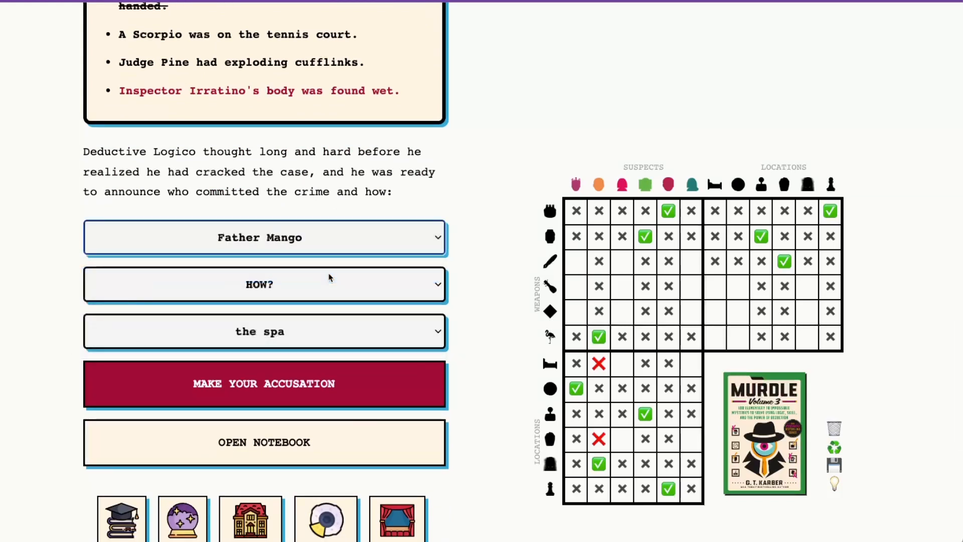
left_click(264, 284)
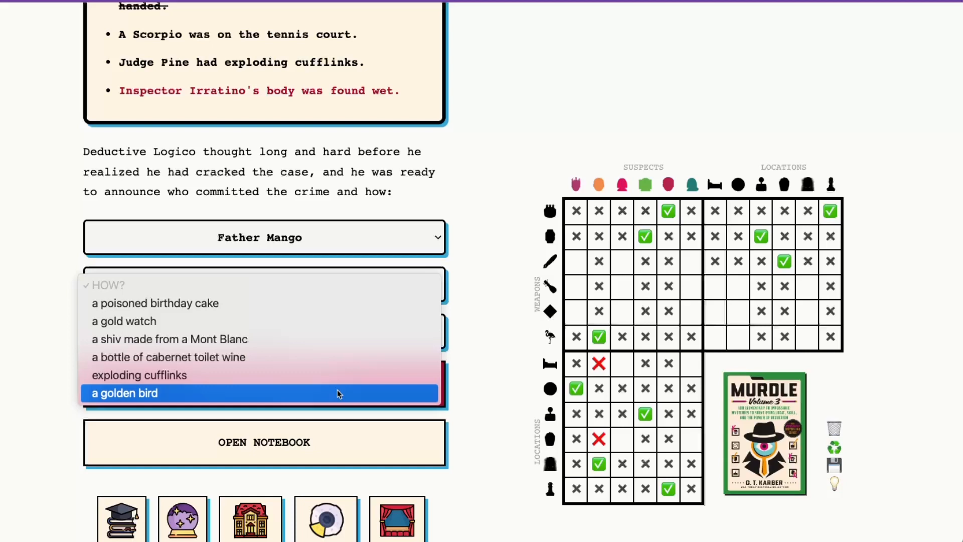
left_click(124, 393)
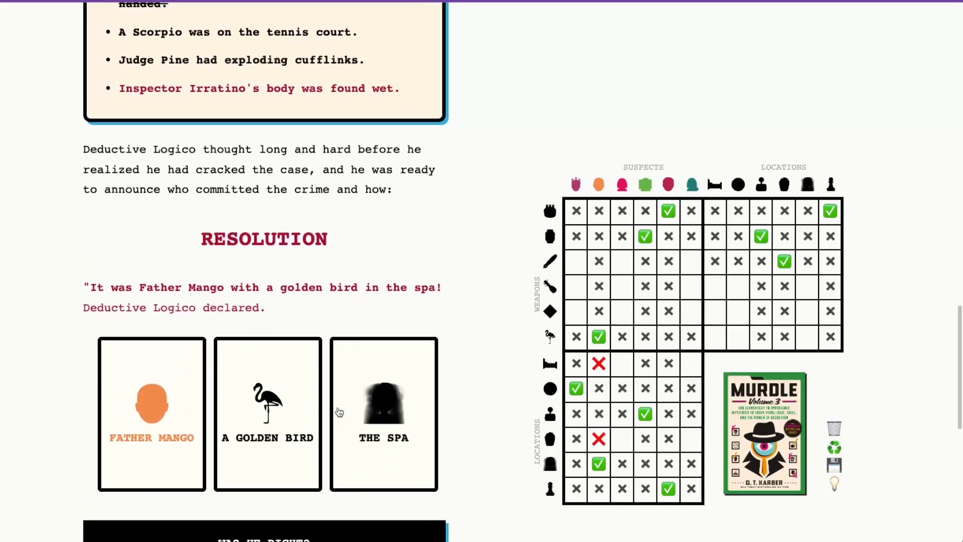
Step: Tick the remaining suspect-weapon and weapon-location cells, including the golden bird's location
scroll("down", 3)
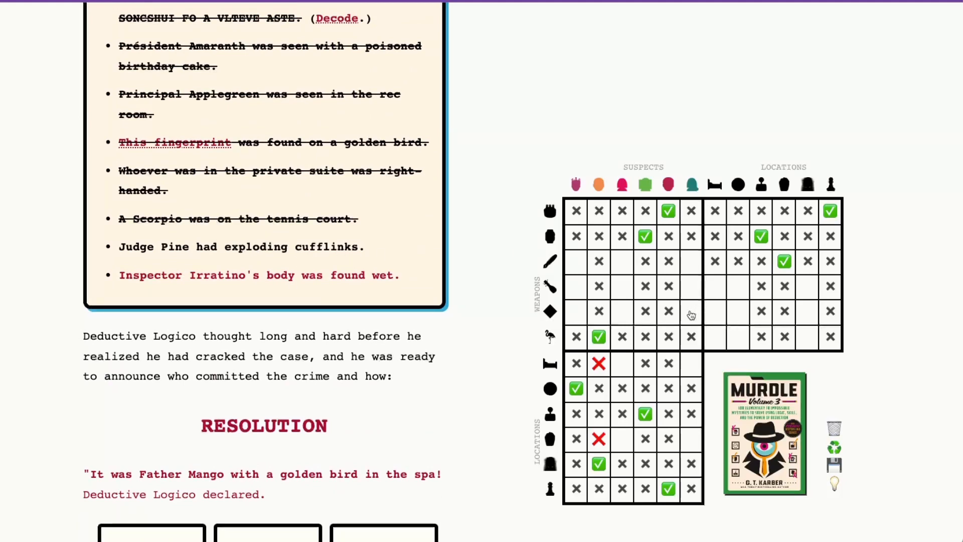
left_click(691, 310)
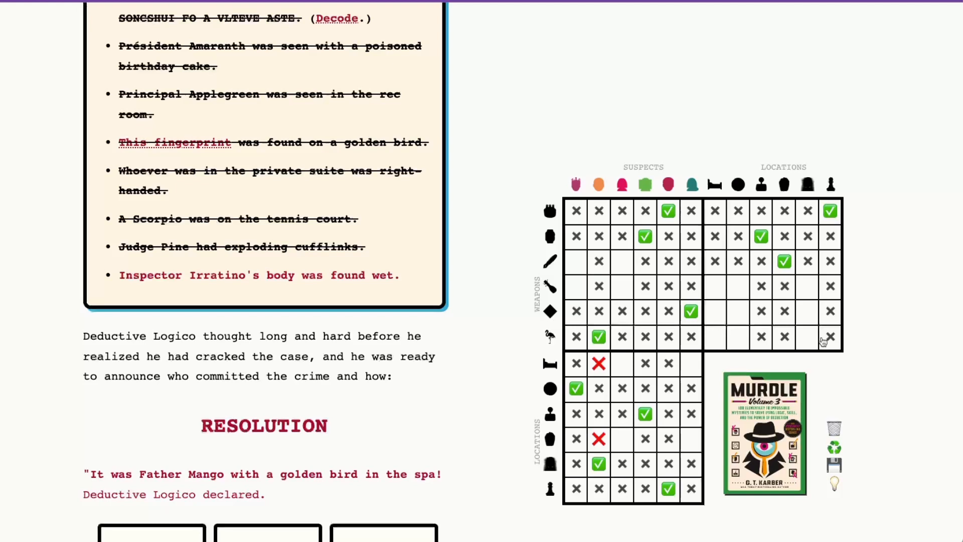
left_click(806, 337)
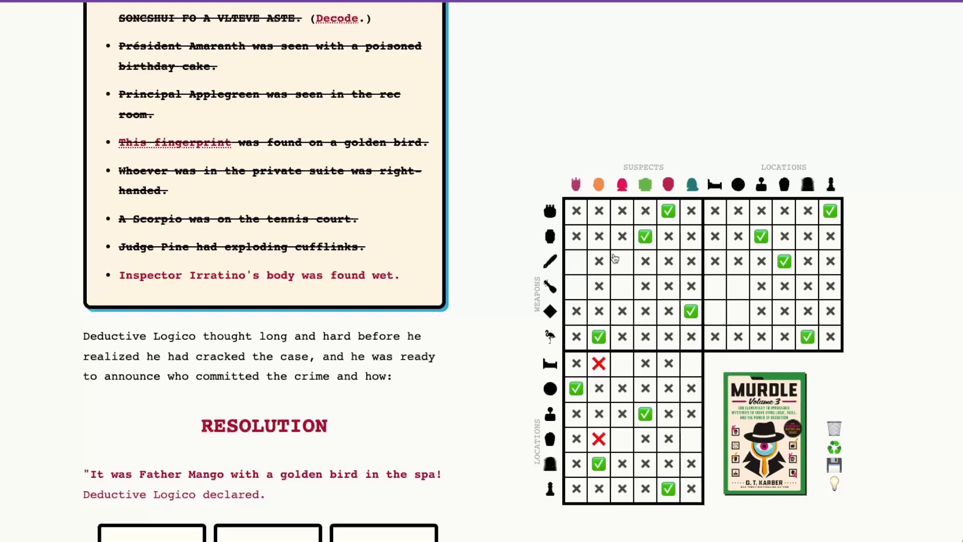
mouse_move(630, 263)
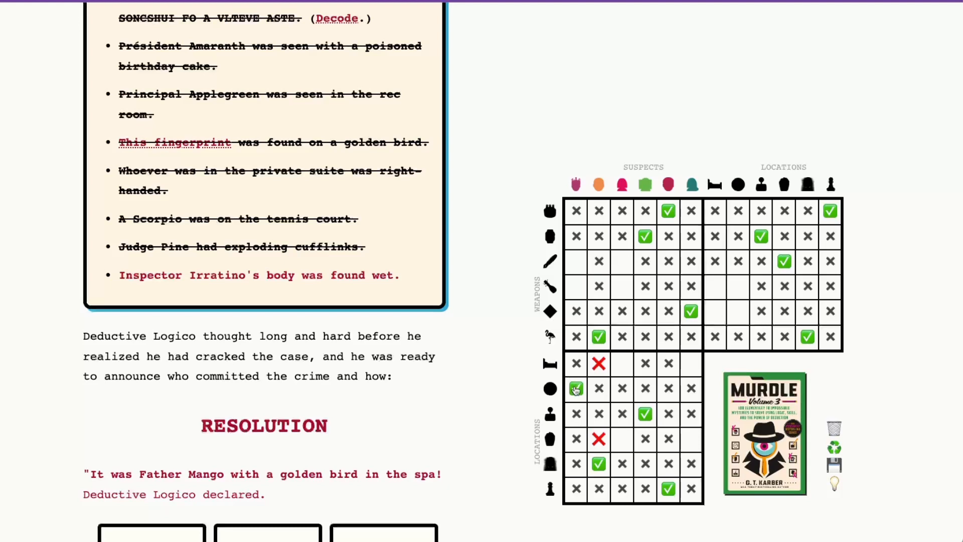
left_click(575, 389)
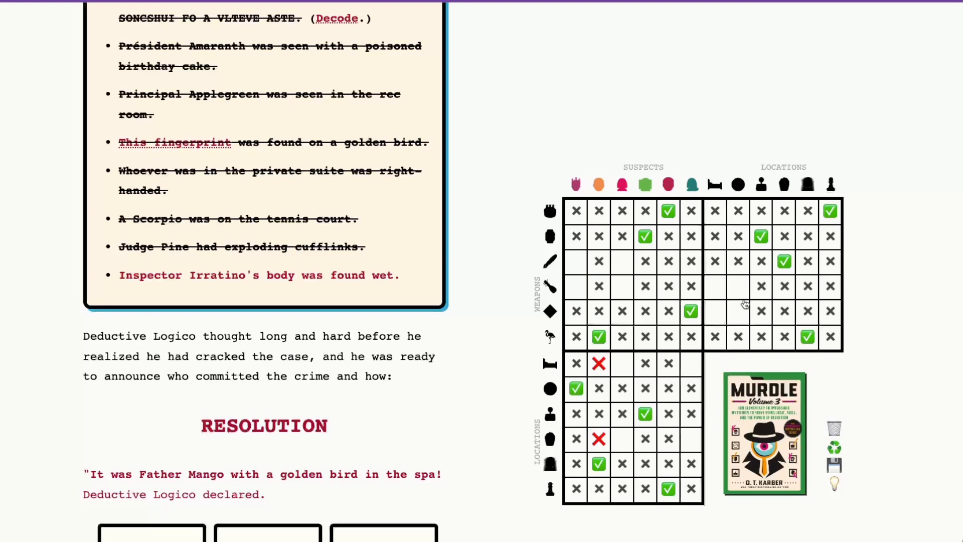
mouse_move(736, 294)
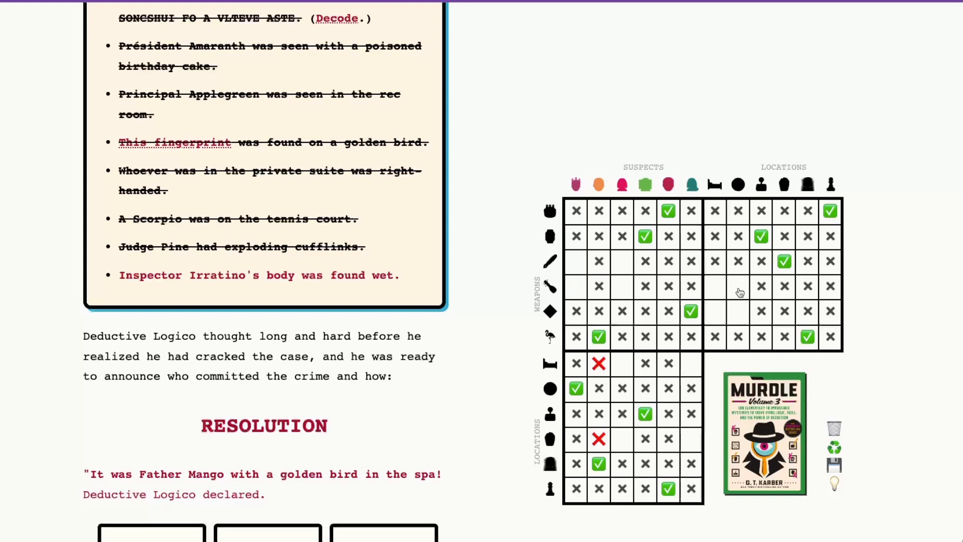
left_click(738, 286)
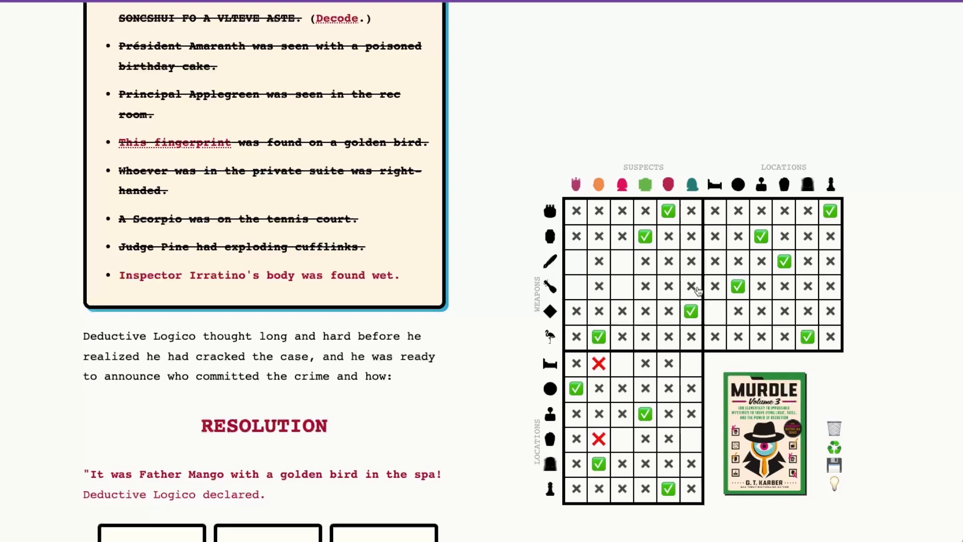
left_click(575, 286)
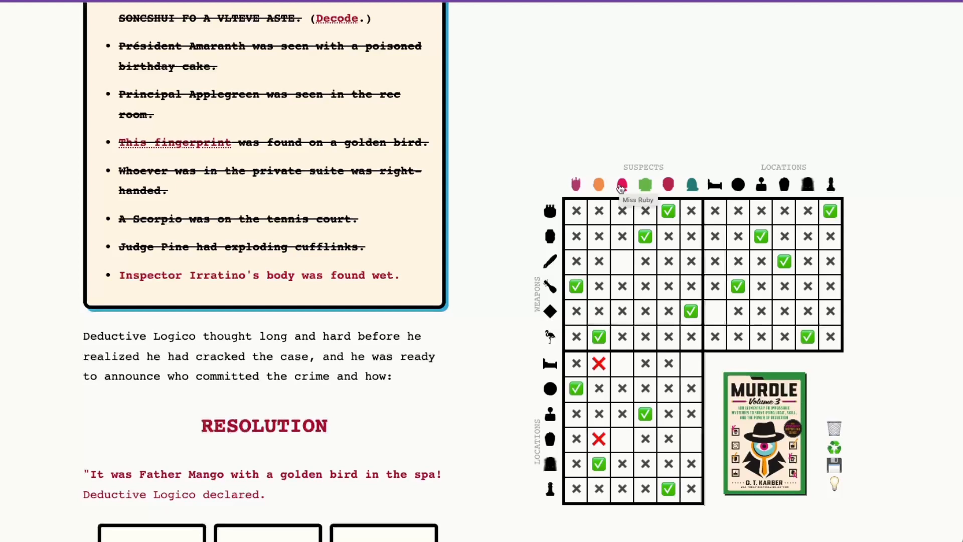
Step: Place the final checkmarks for the third and sixth suspects to complete the grid
left_click(622, 261)
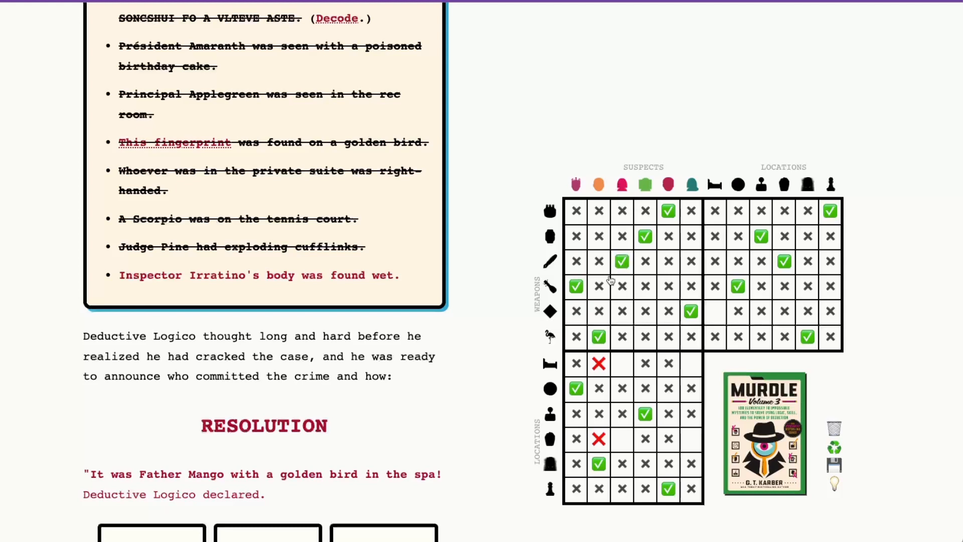
left_click(621, 438)
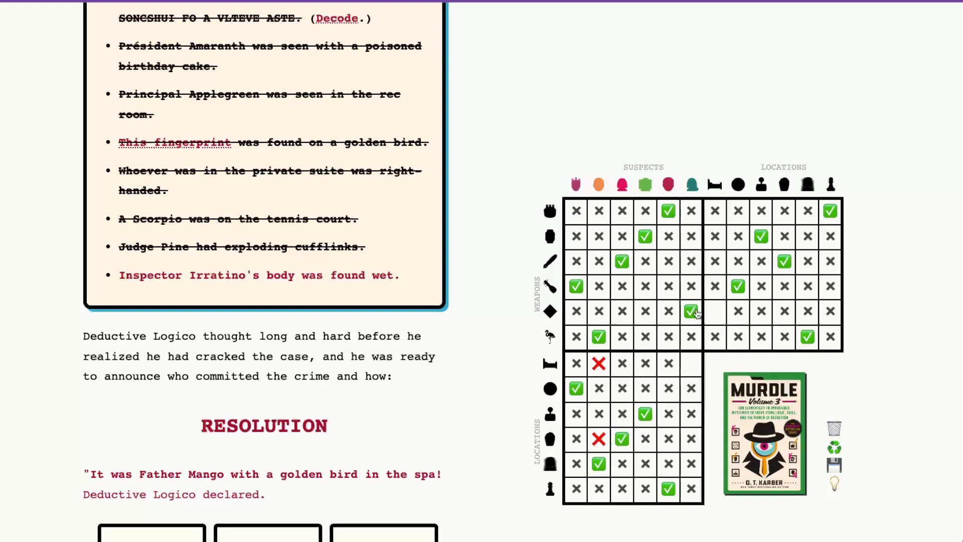
left_click(691, 363)
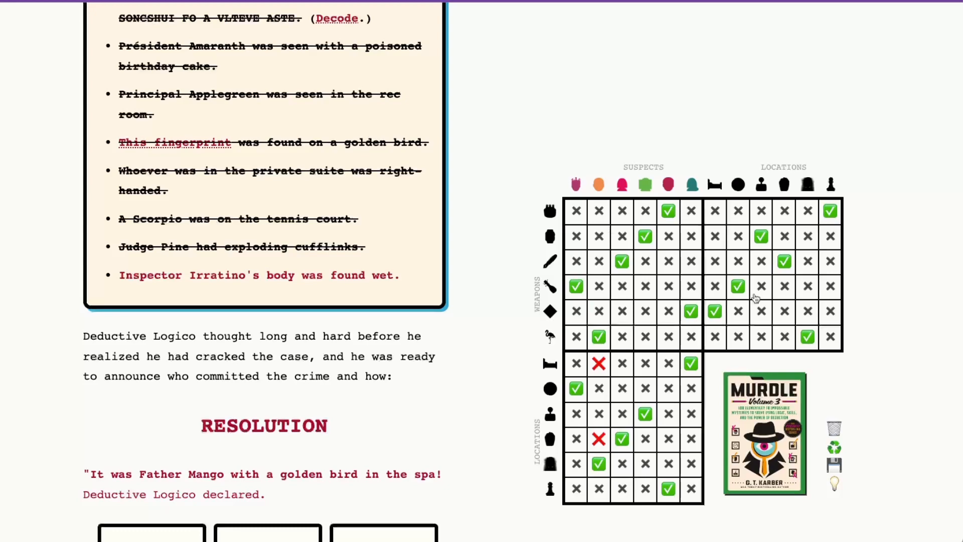
scroll("down", 3)
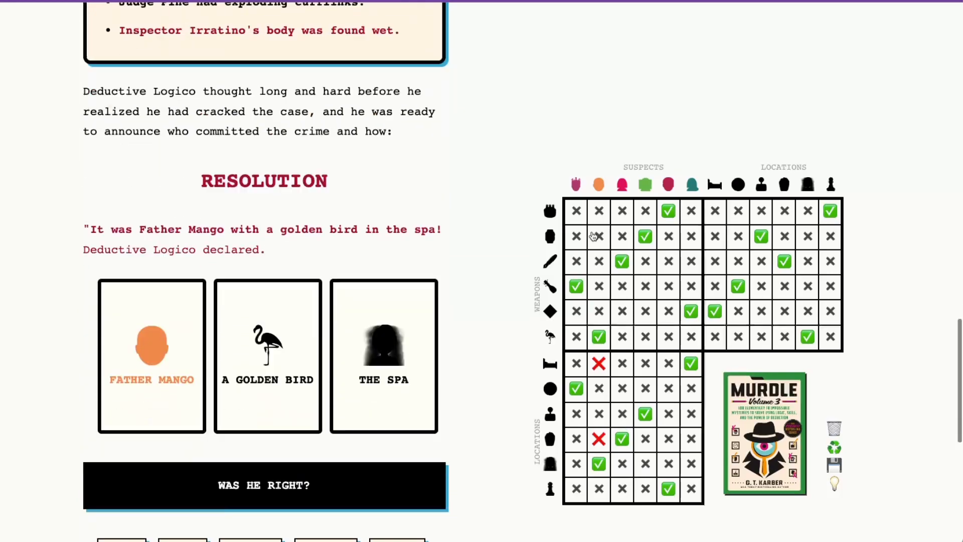
Step: Reveal the verdict via WAS HE RIGHT?, showing suspect, weapon and location all correct
scroll("down", 3)
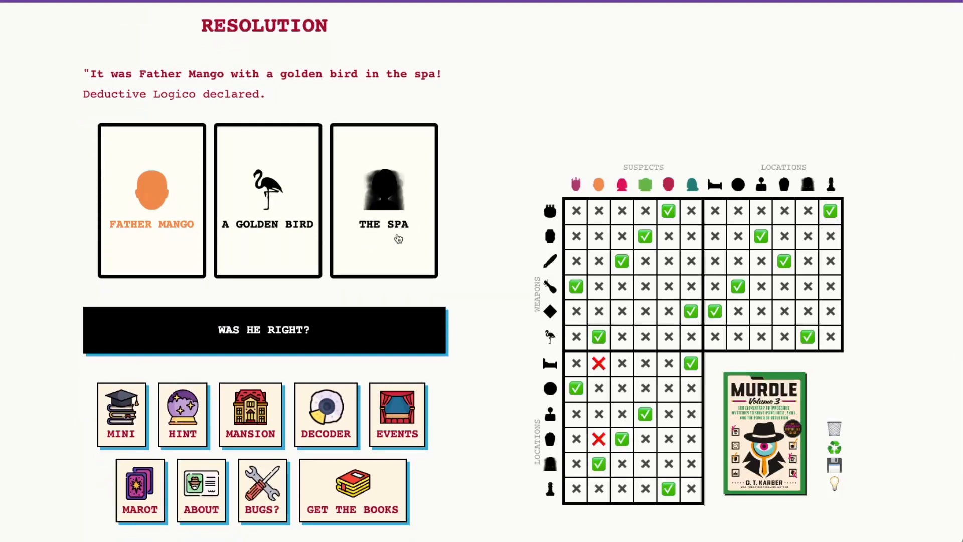
mouse_move(284, 237)
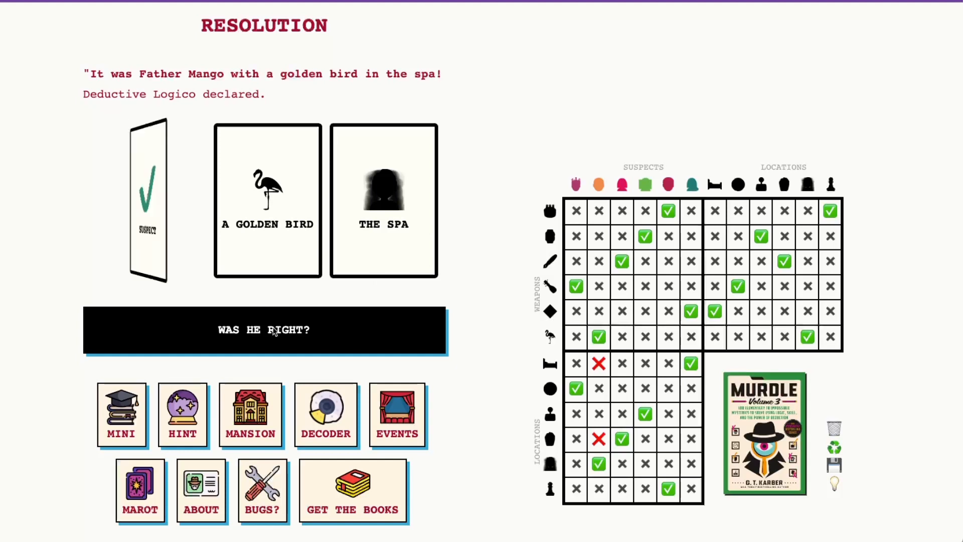
left_click(264, 330)
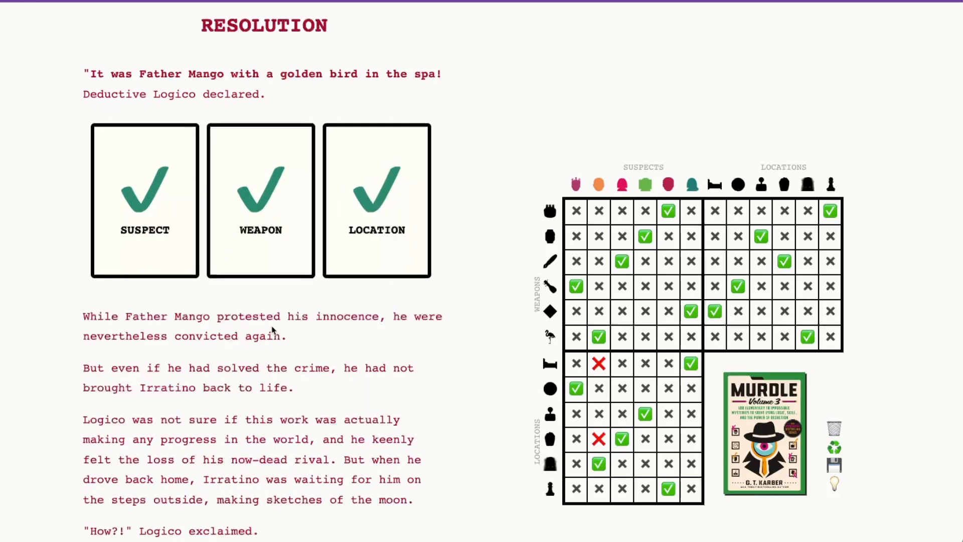